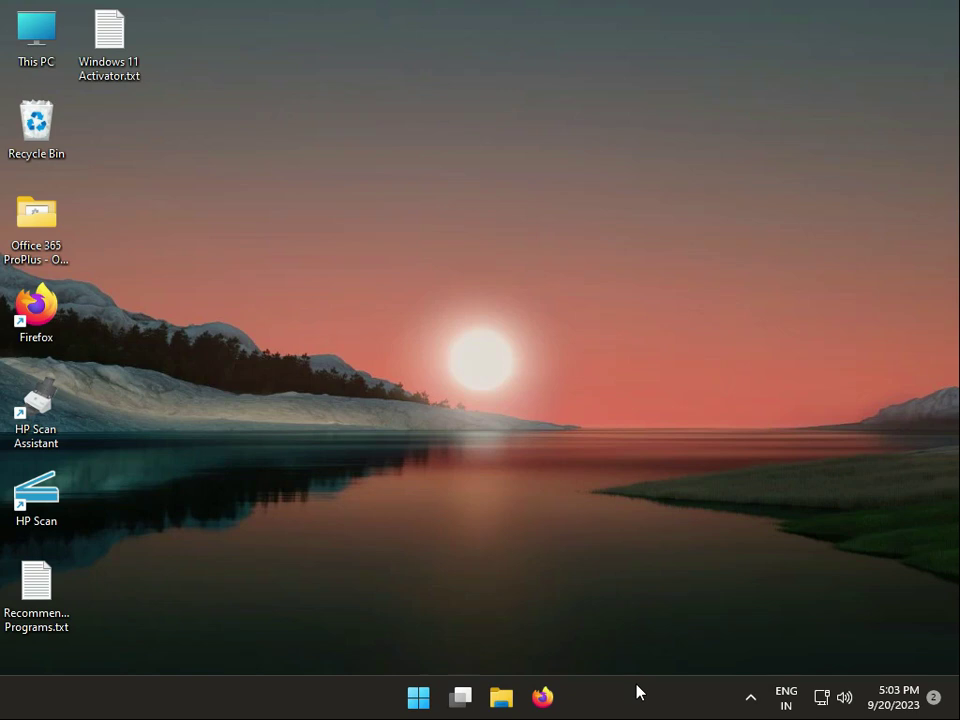
{"action": "mouse_move", "coordinate": [543, 697]}
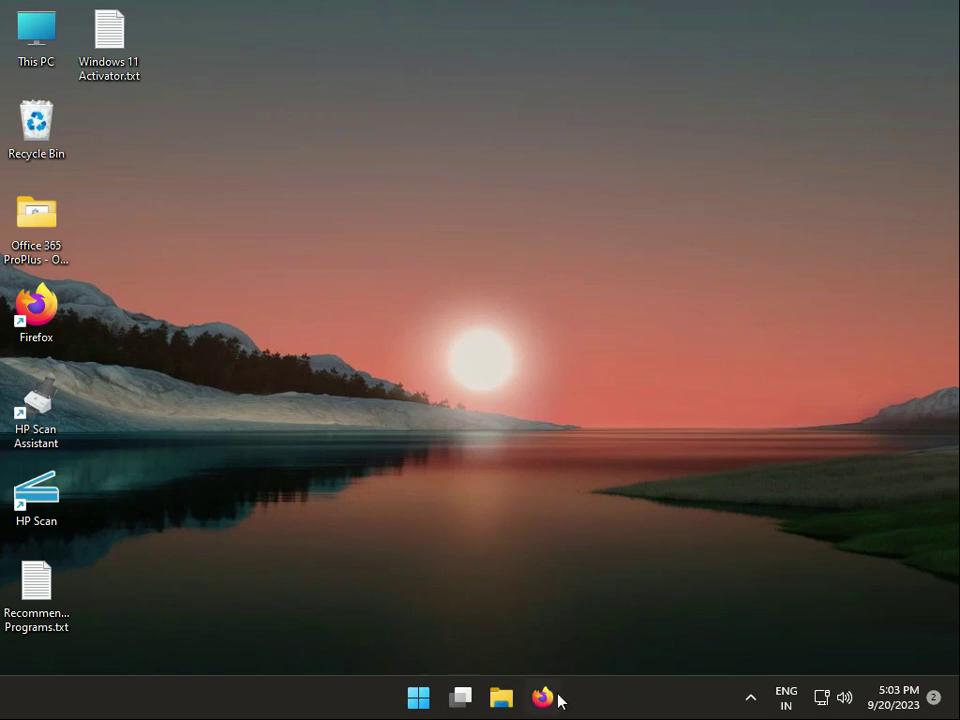
- Search Google for emp.dll and start its download from DLL-files.com in Firefox
{"action": "left_click", "coordinate": [542, 697]}
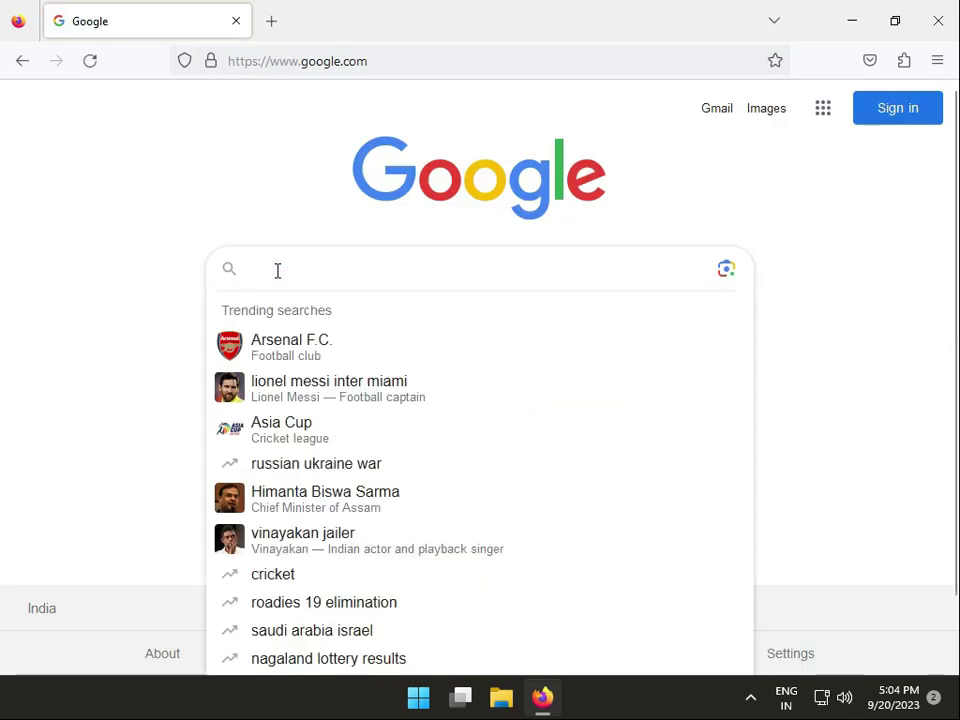
{"action": "type", "text": "emi"}
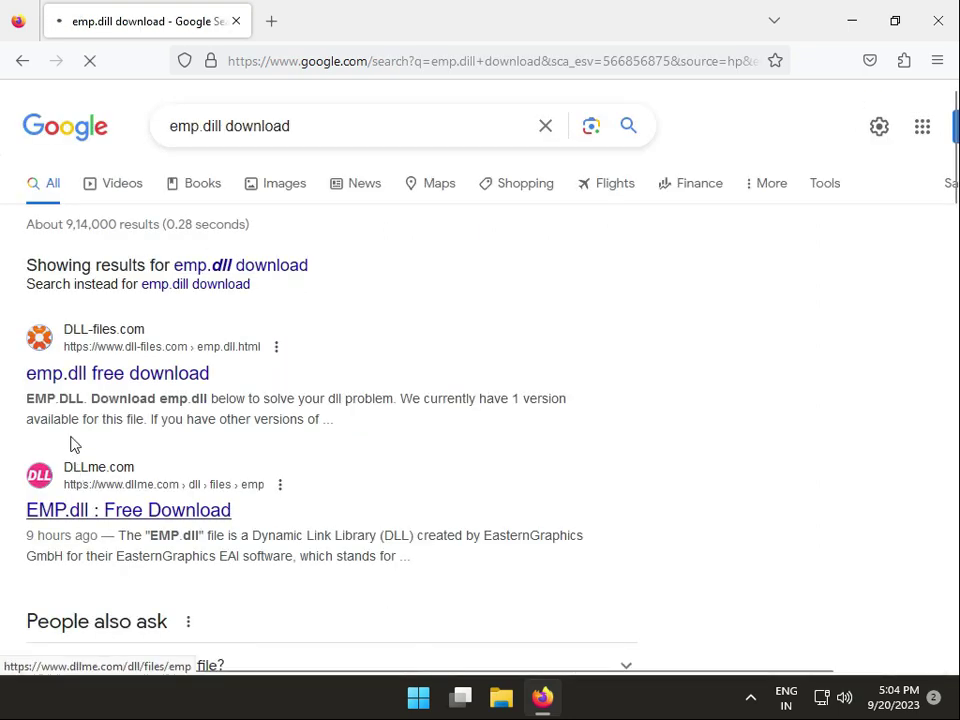
{"action": "left_click", "coordinate": [117, 373]}
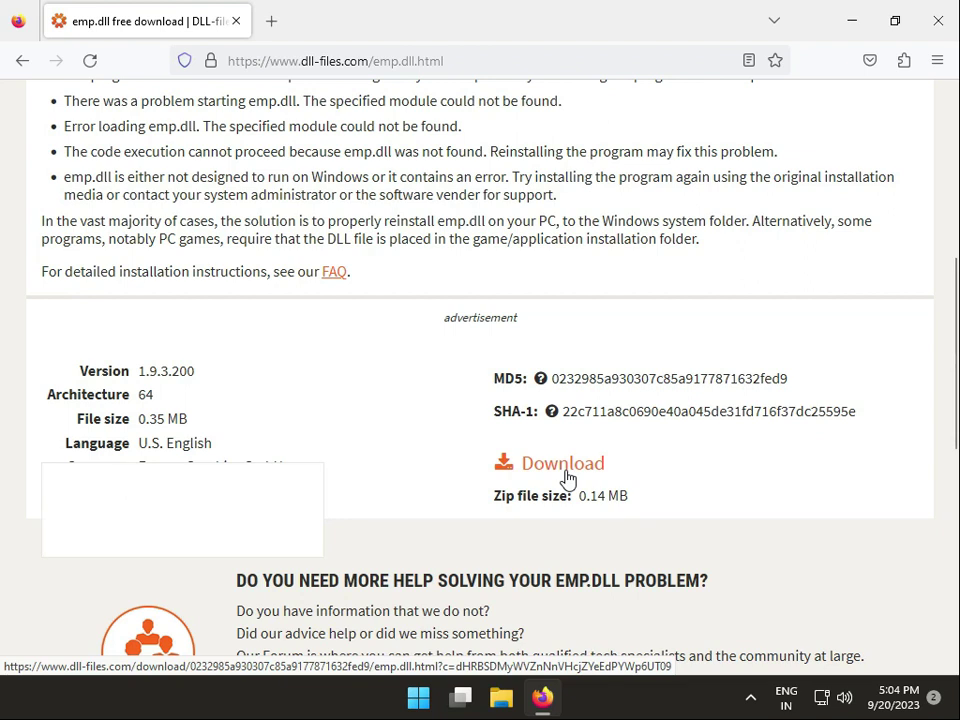
{"action": "left_click", "coordinate": [562, 462]}
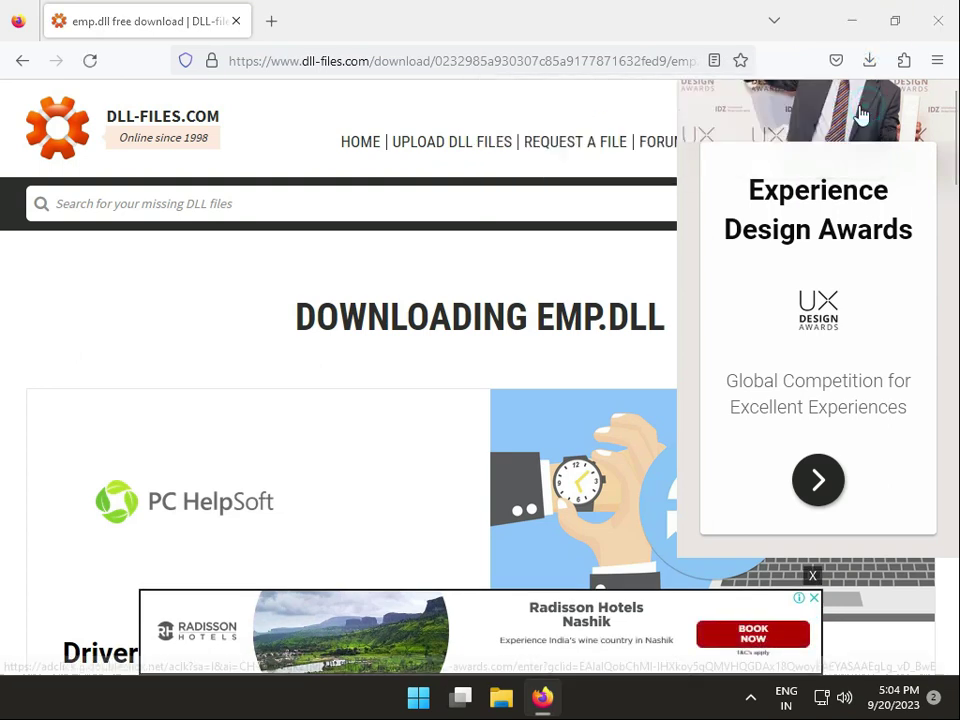
- Extract emp.zip from Downloads with Extract All and select the extracted emp.dll
{"action": "left_click", "coordinate": [500, 697]}
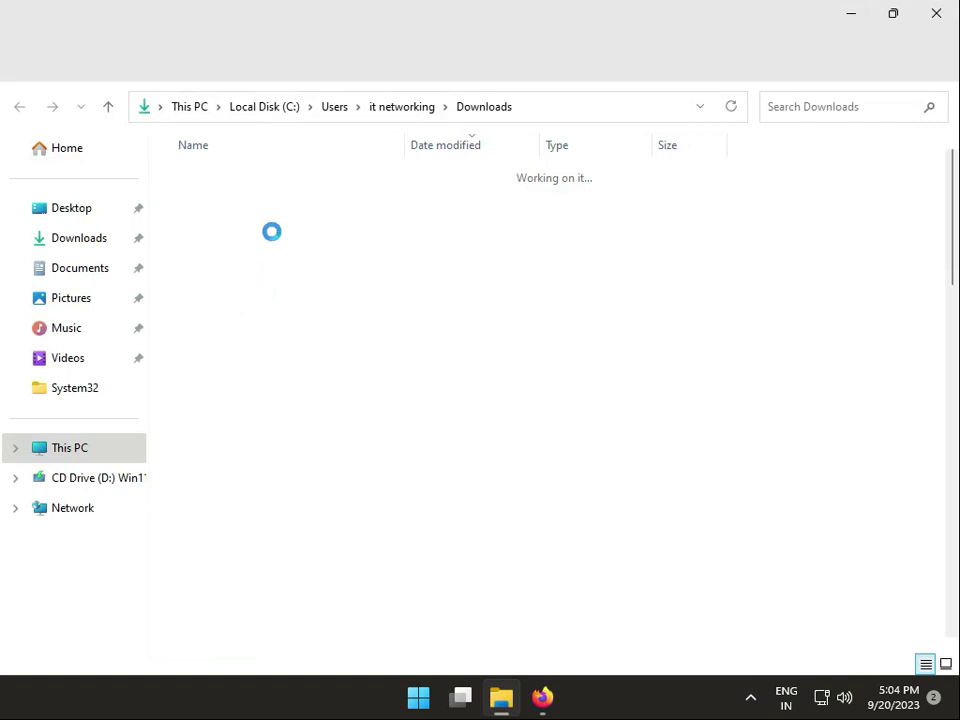
{"action": "right_click", "coordinate": [204, 201]}
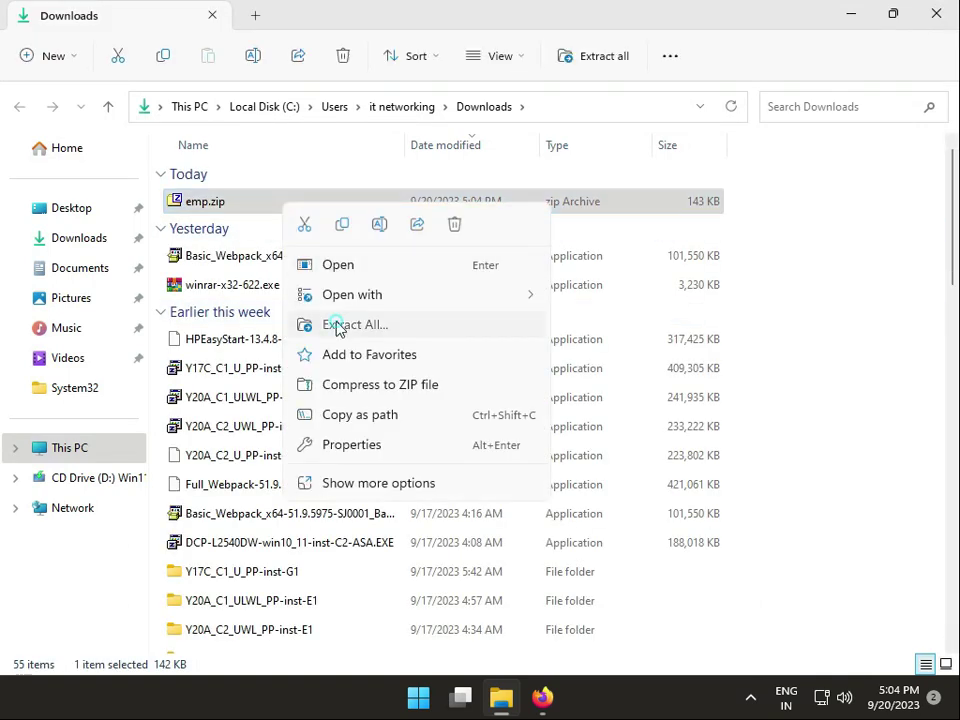
{"action": "left_click", "coordinate": [357, 324]}
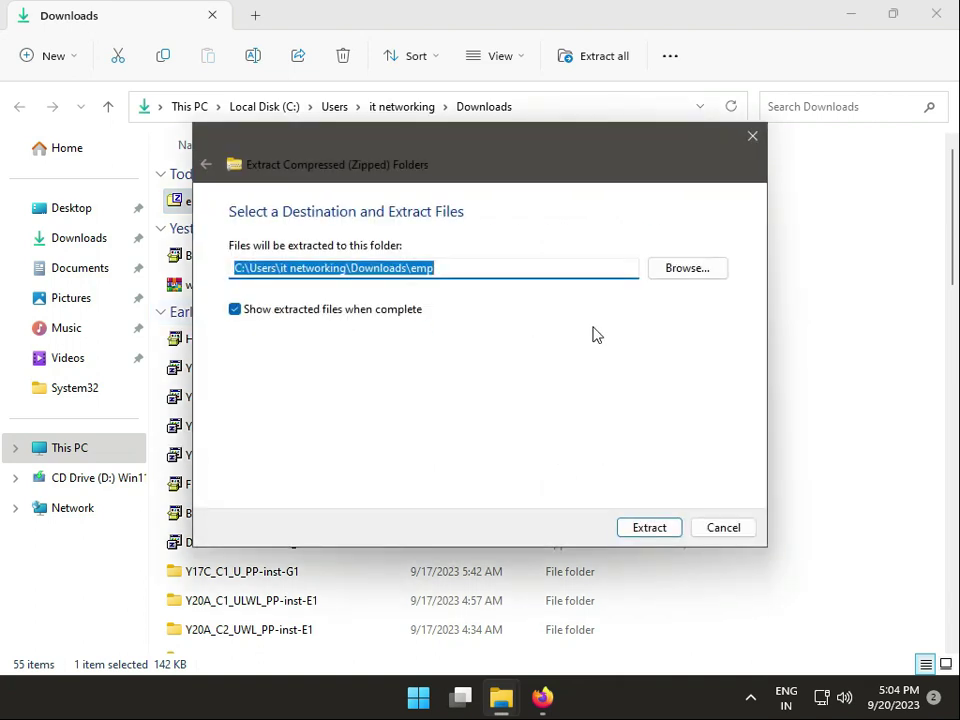
{"action": "left_click", "coordinate": [649, 527]}
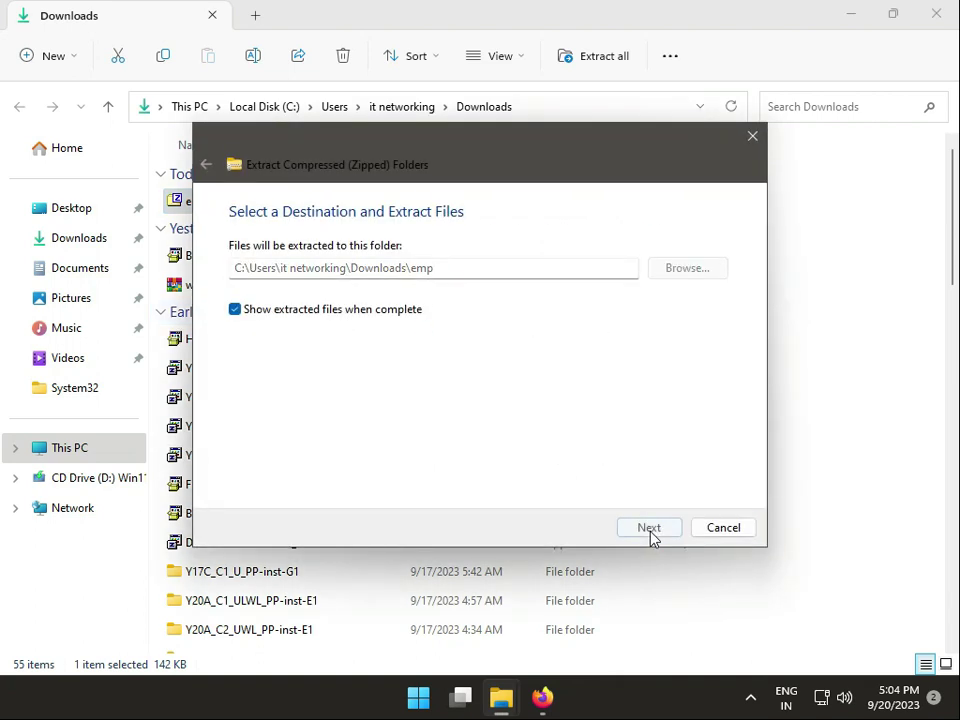
{"action": "left_click", "coordinate": [649, 527]}
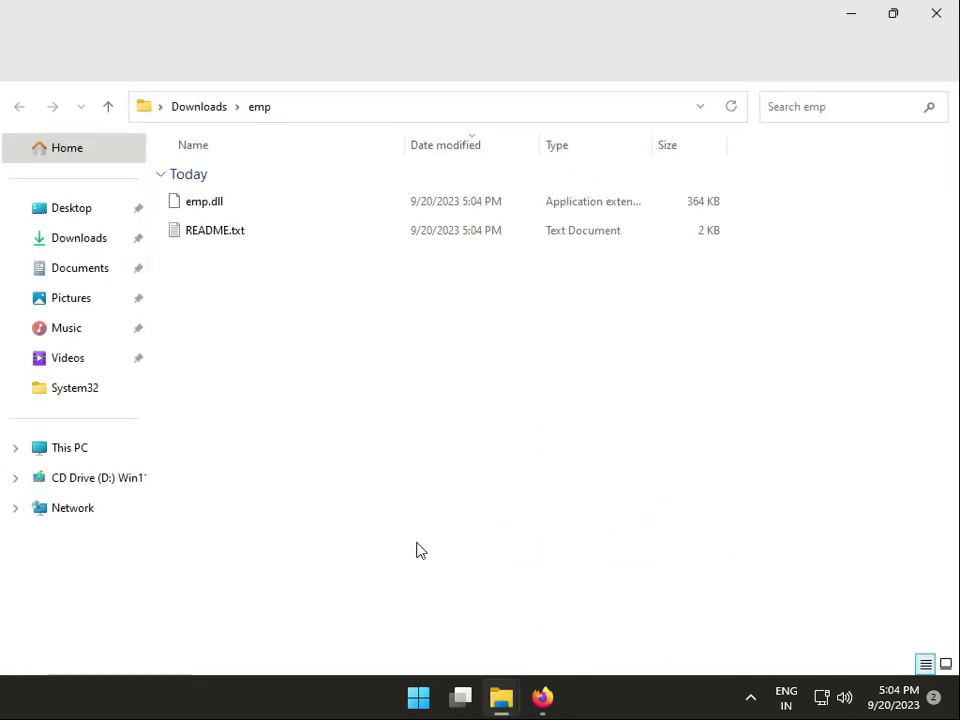
{"action": "left_click", "coordinate": [204, 201]}
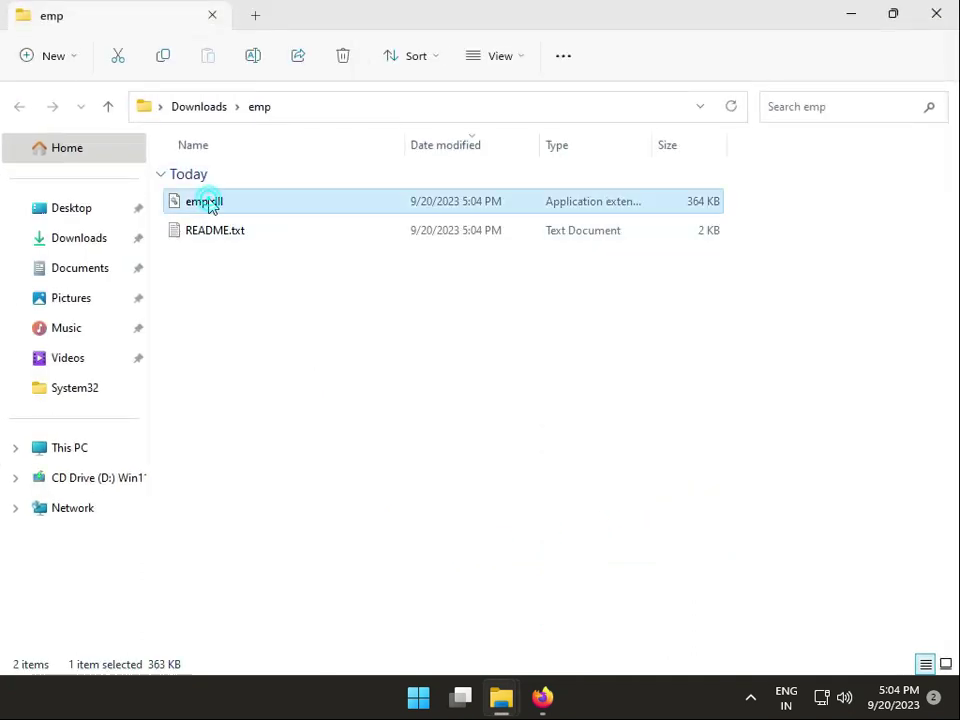
- Copy emp.dll using Show more options > Copy
{"action": "right_click", "coordinate": [204, 201]}
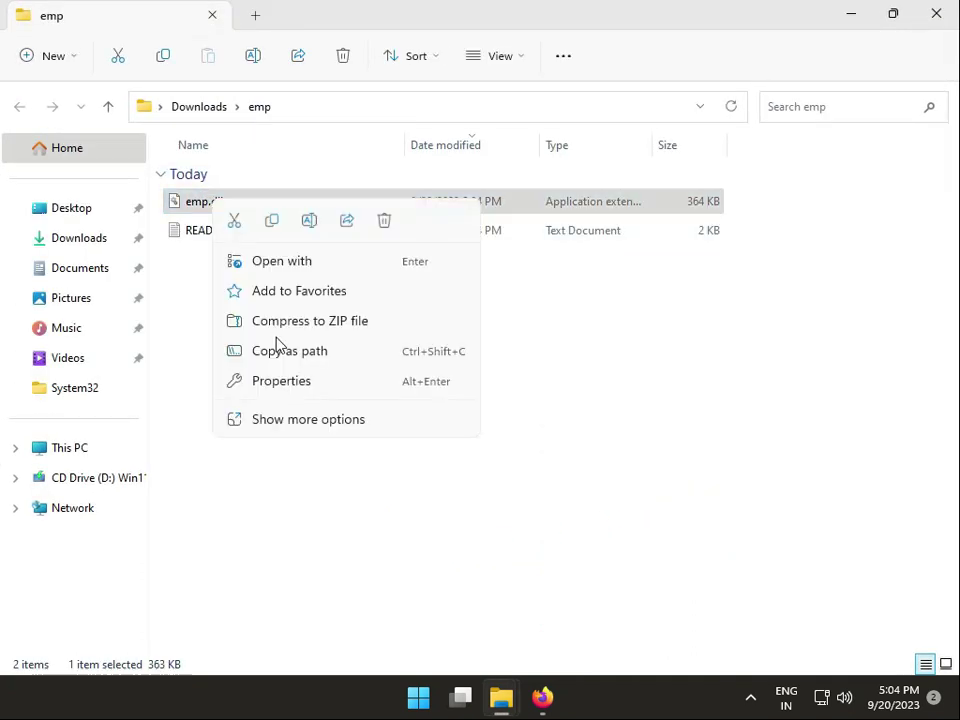
{"action": "left_click", "coordinate": [308, 419]}
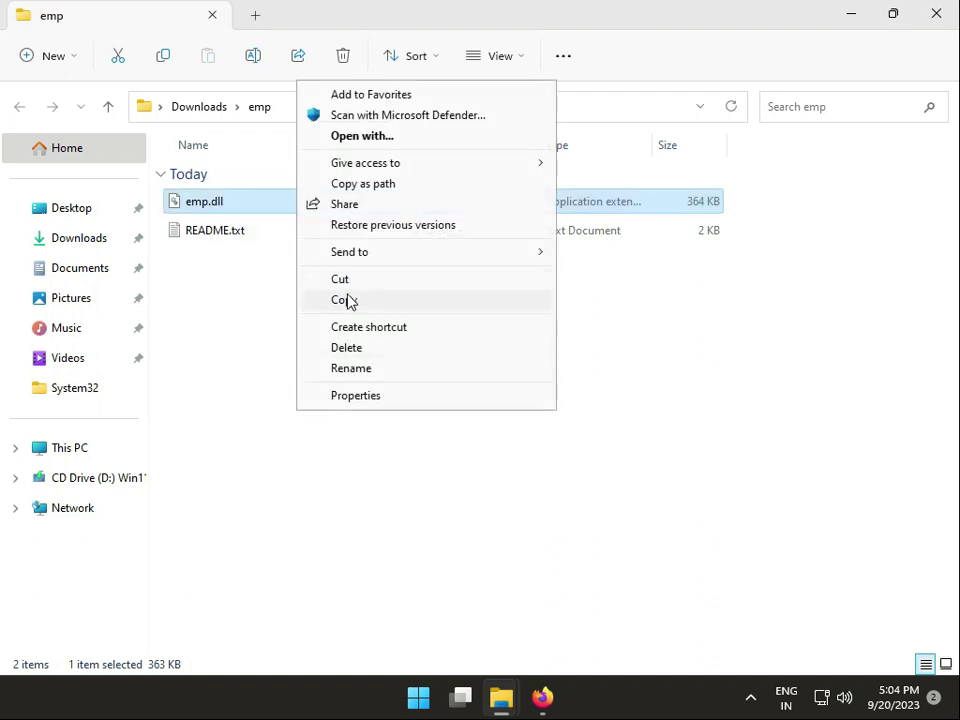
{"action": "left_click", "coordinate": [343, 300]}
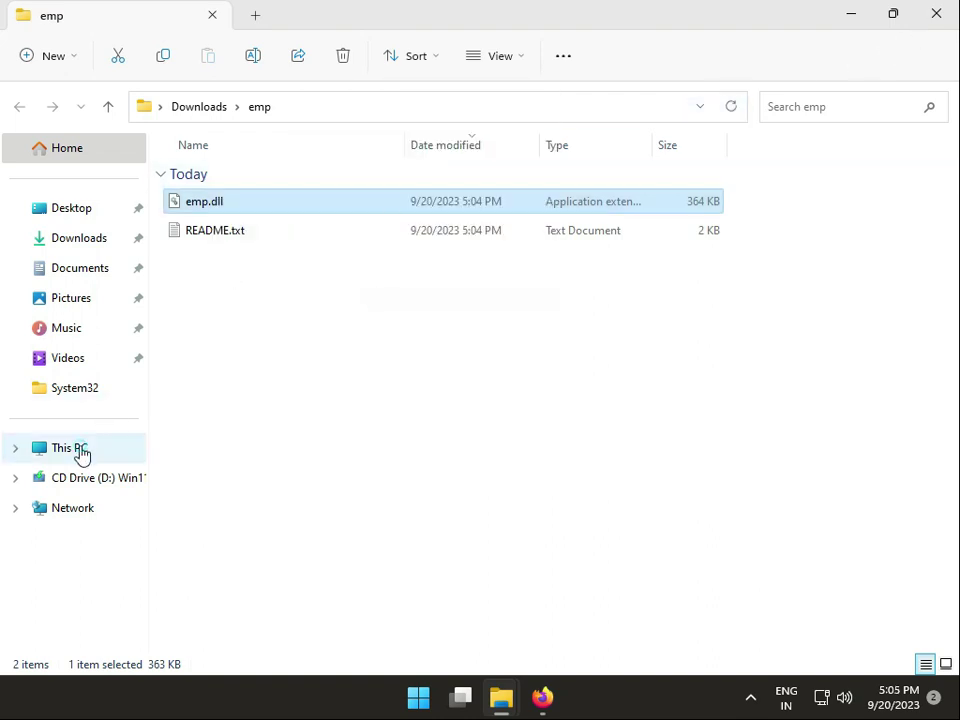
- Navigate through This PC and Local Disk (C:) to C:\Windows\System32
{"action": "left_click", "coordinate": [69, 447]}
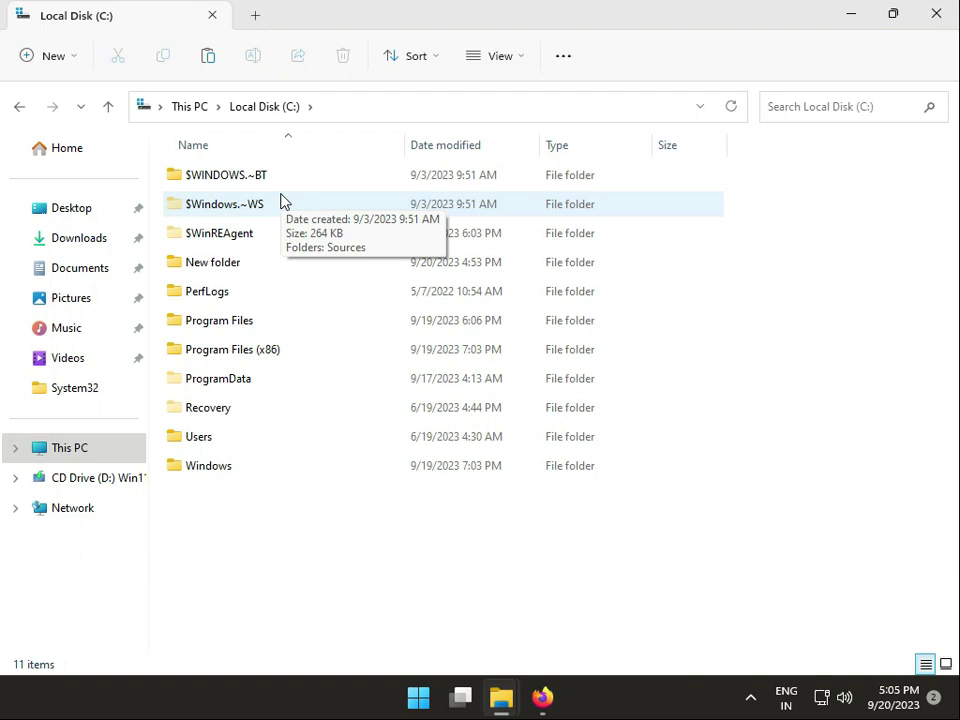
{"action": "left_click", "coordinate": [208, 465]}
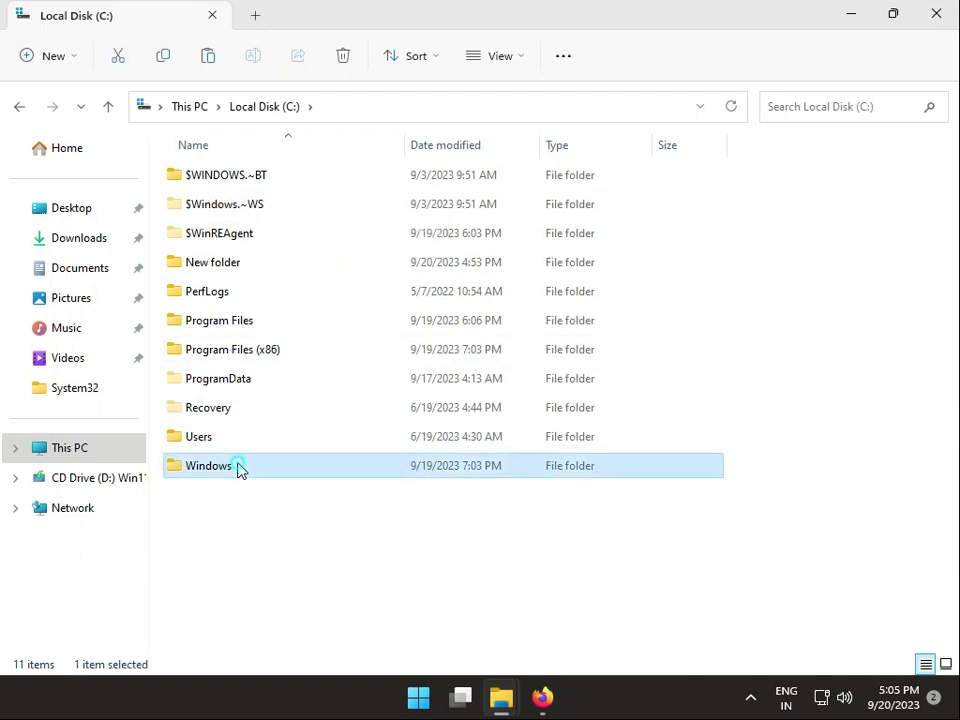
{"action": "double_click", "coordinate": [209, 465]}
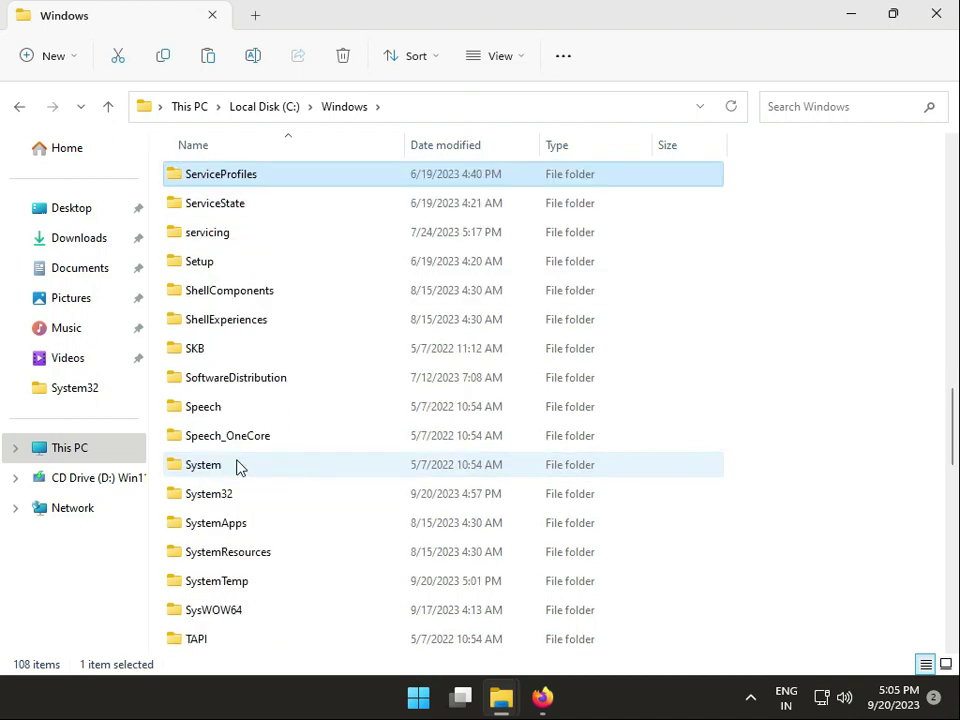
{"action": "double_click", "coordinate": [209, 493]}
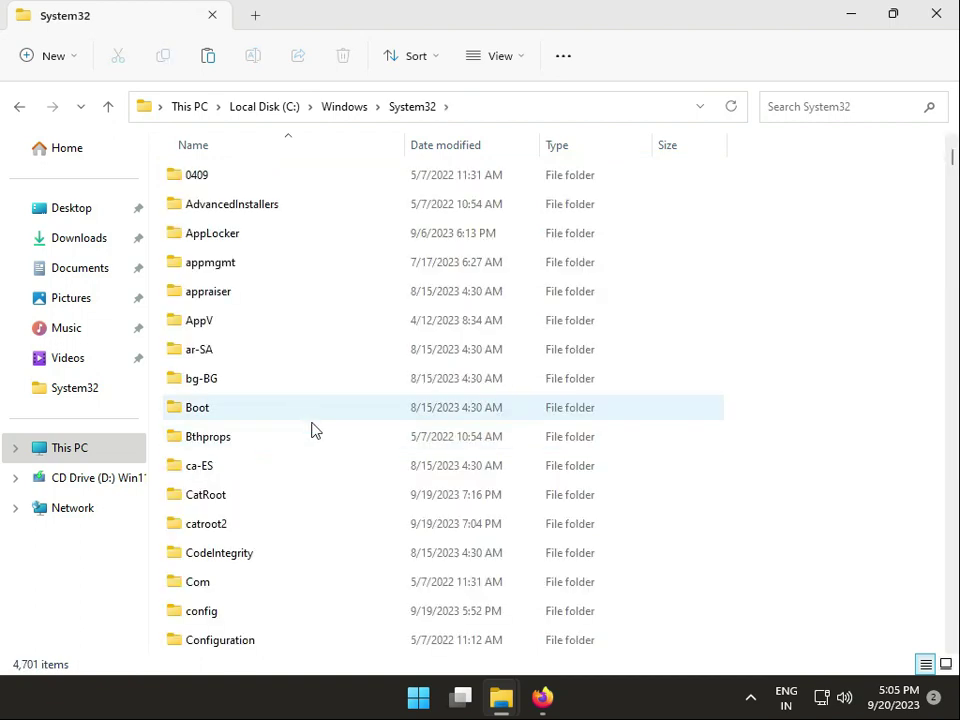
- Paste emp.dll into the System32 folder
{"action": "right_click", "coordinate": [315, 430]}
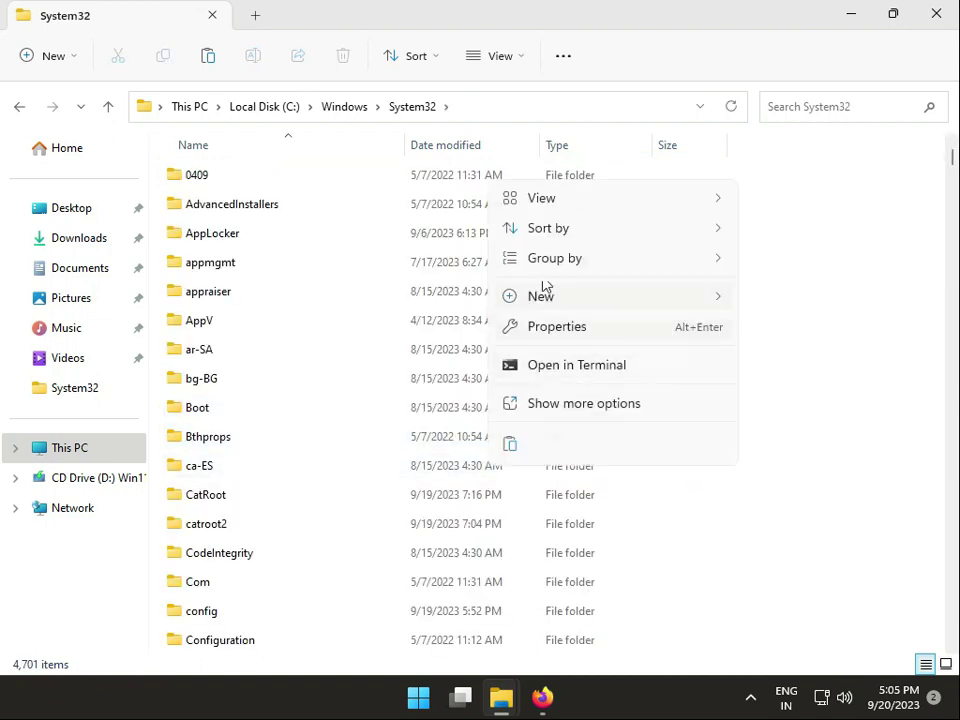
{"action": "mouse_move", "coordinate": [510, 443]}
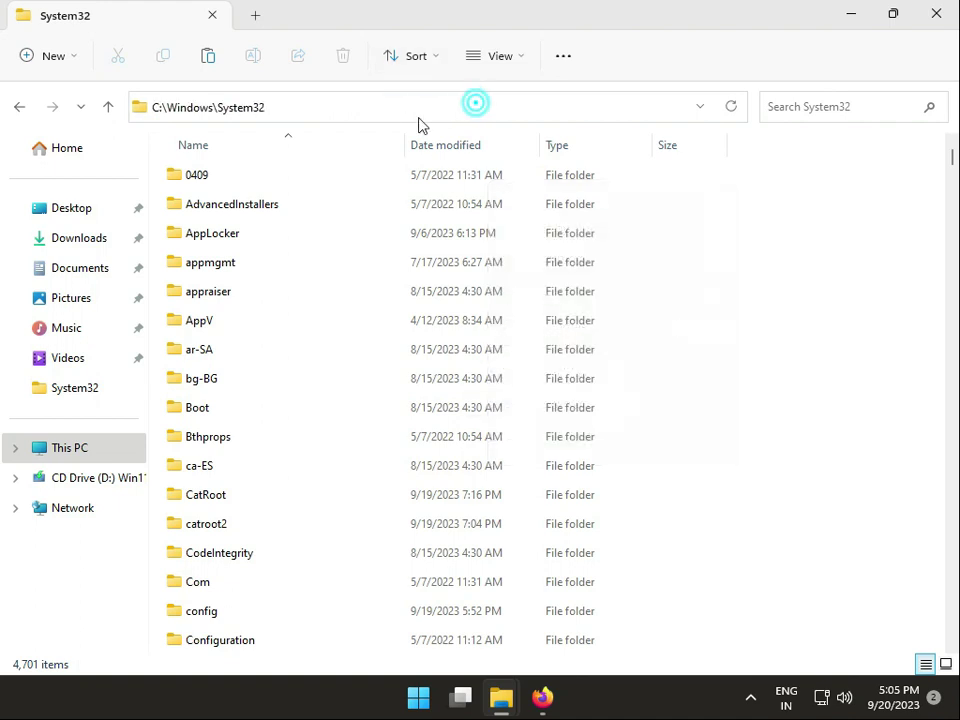
{"action": "left_click", "coordinate": [420, 107]}
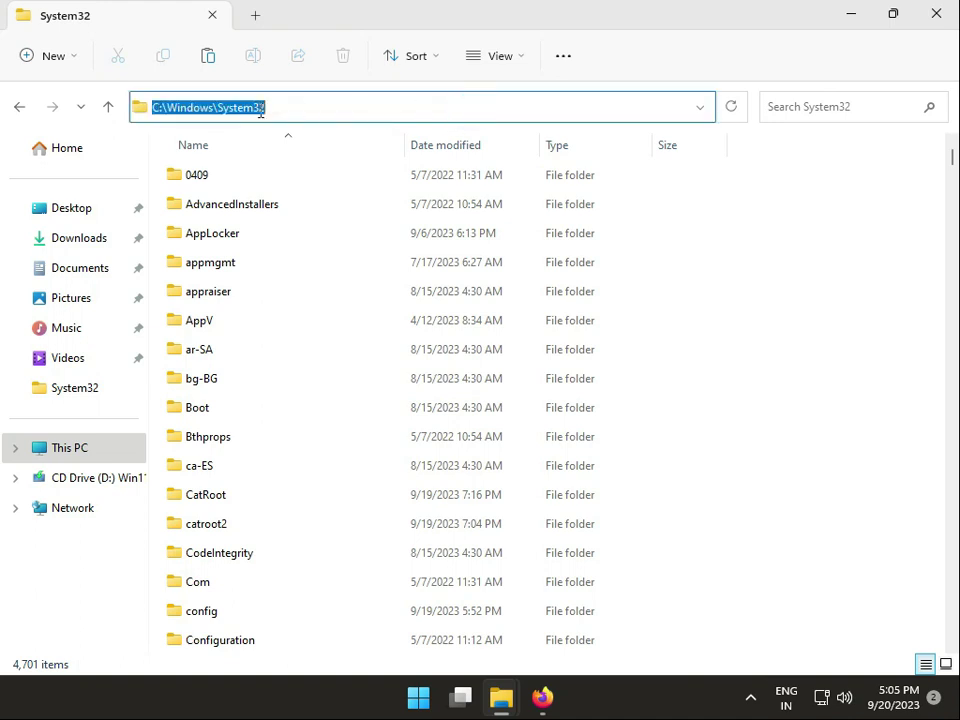
{"action": "left_click", "coordinate": [344, 107]}
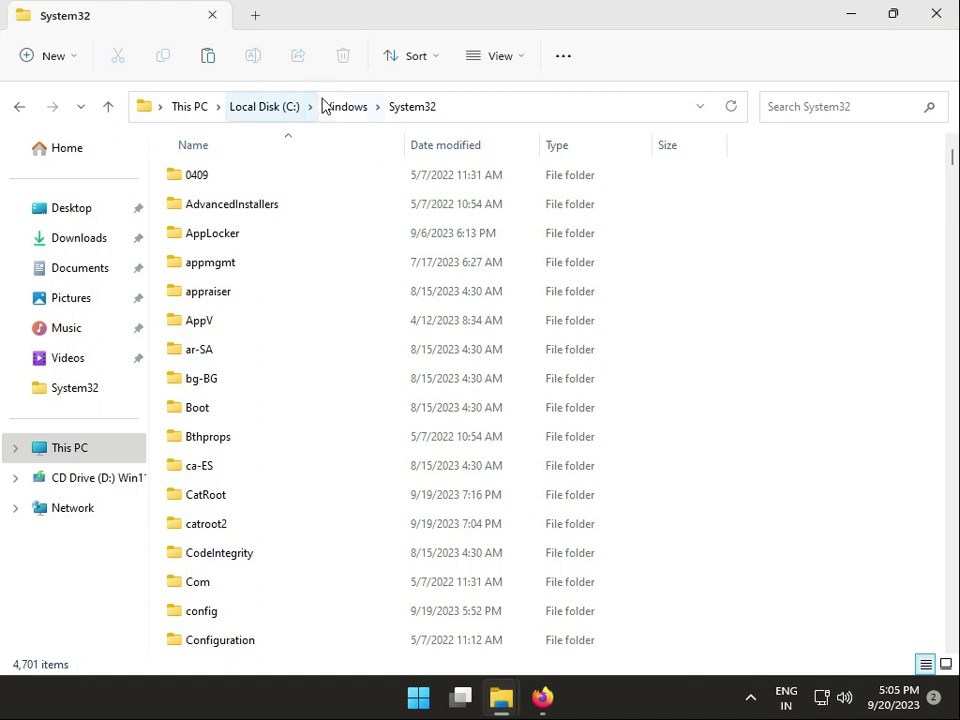
- Paste emp.dll into C:\Windows\SysWOW64 and approve the administrator permission prompt
{"action": "left_click", "coordinate": [343, 106]}
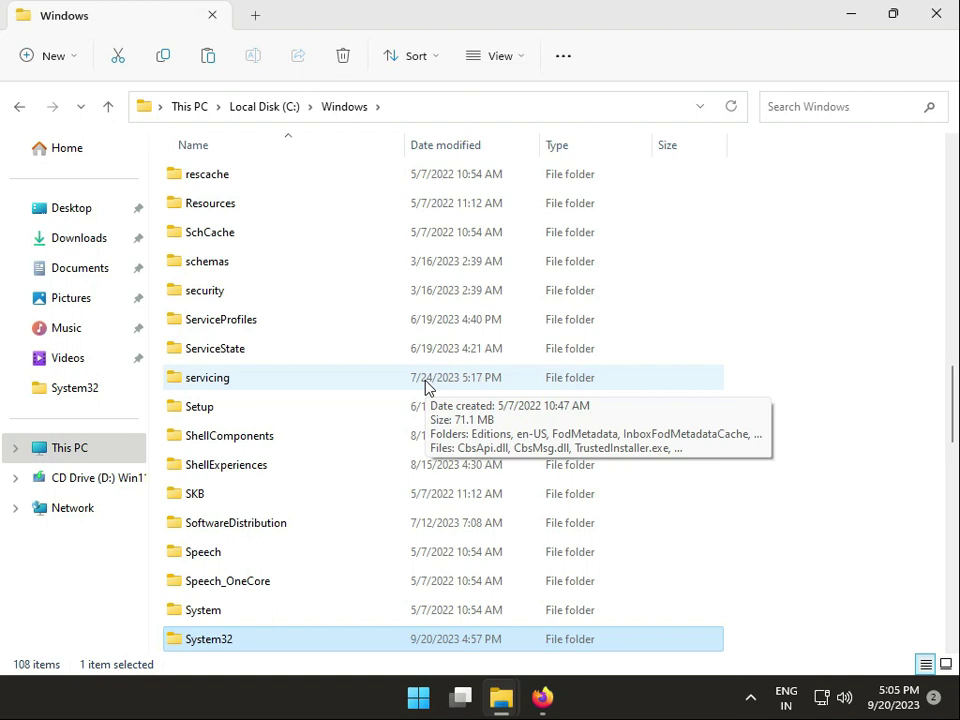
{"action": "scroll", "scroll_direction": "down", "scroll_amount": 3}
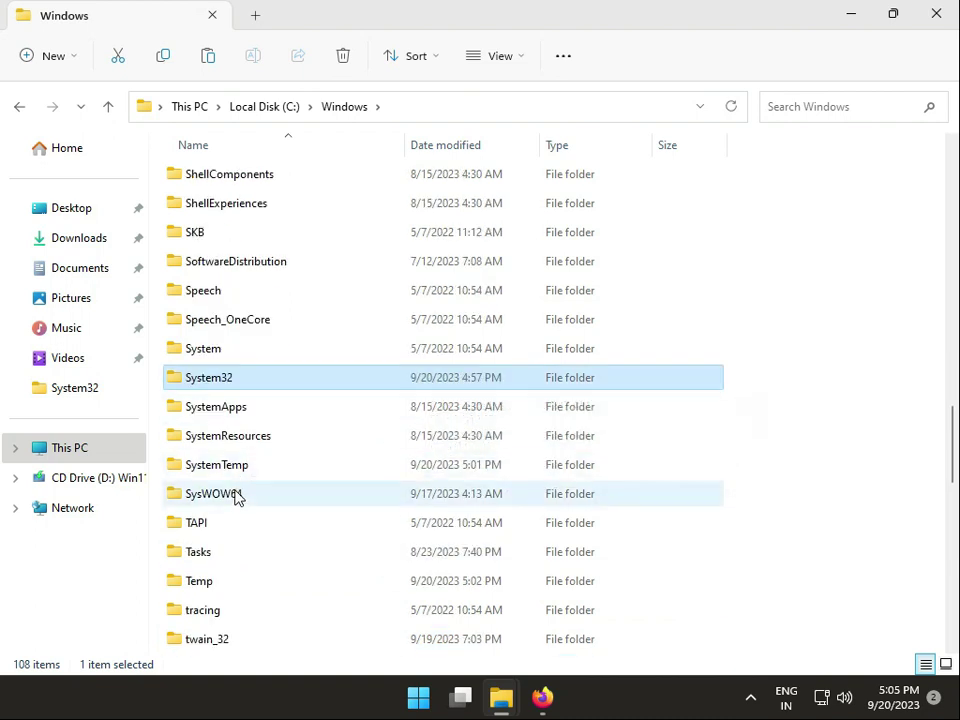
{"action": "double_click", "coordinate": [214, 493]}
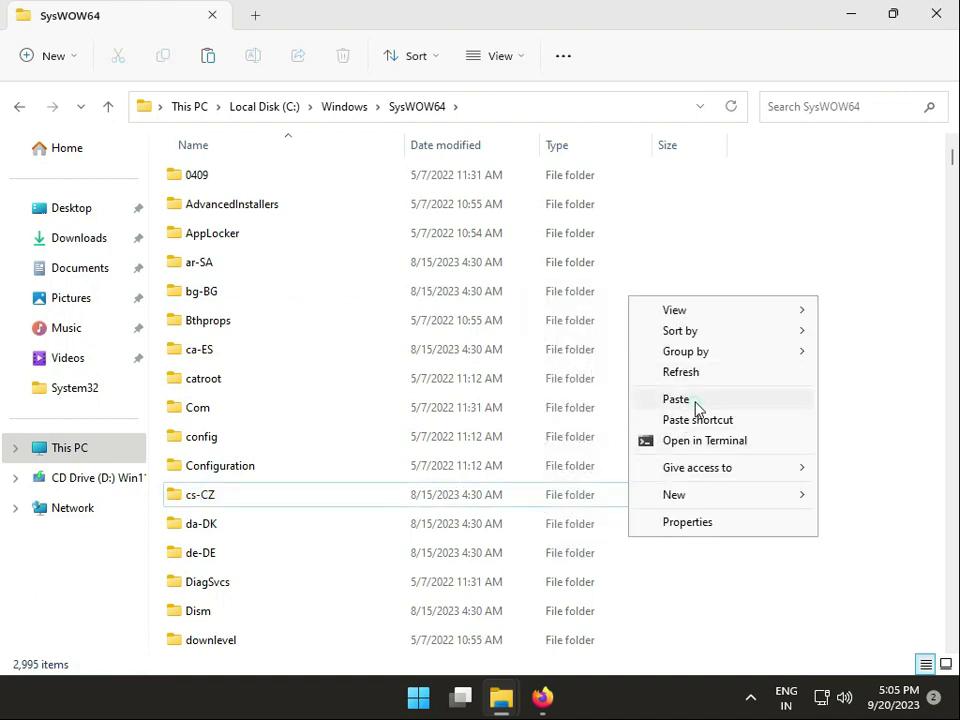
{"action": "left_click", "coordinate": [676, 399]}
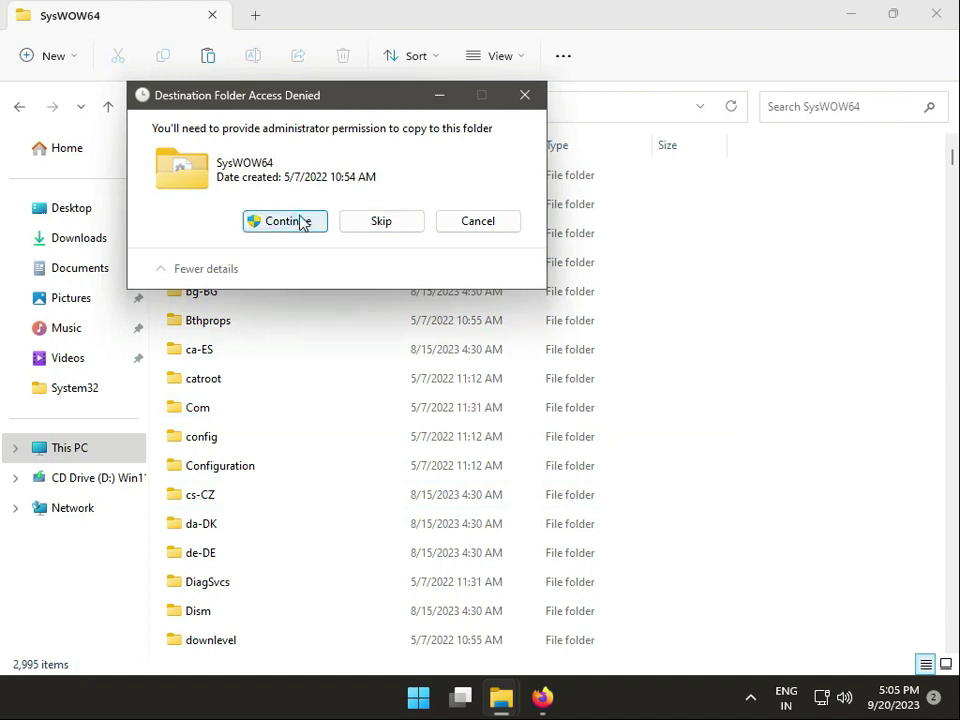
{"action": "left_click", "coordinate": [284, 221]}
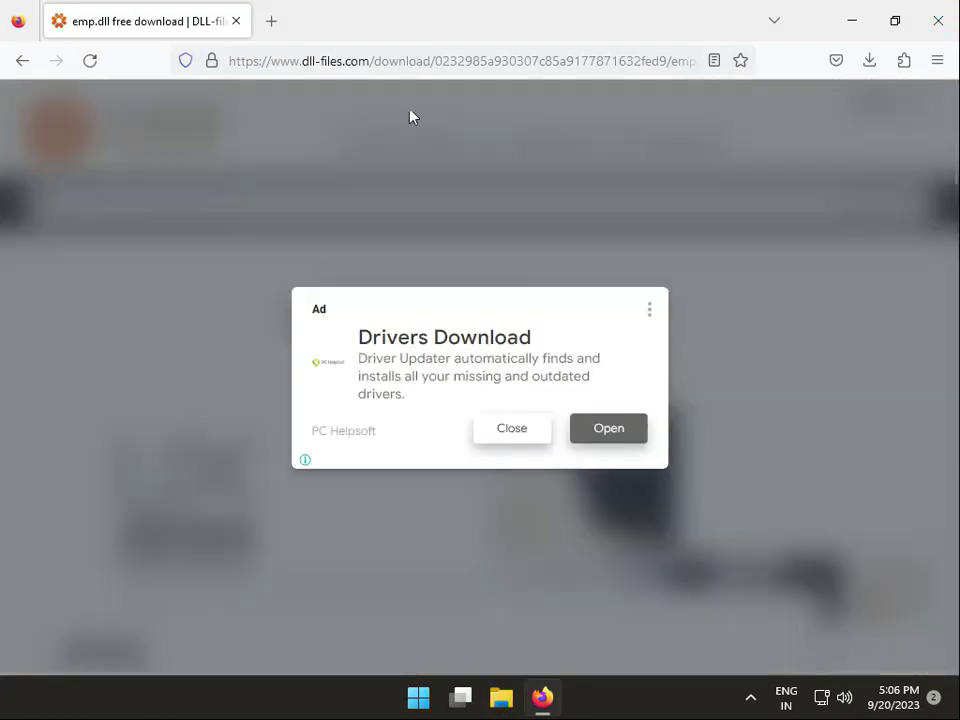
- Search Google for 'microsoft visual c++ download' in a new Firefox tab
{"action": "left_click", "coordinate": [237, 20]}
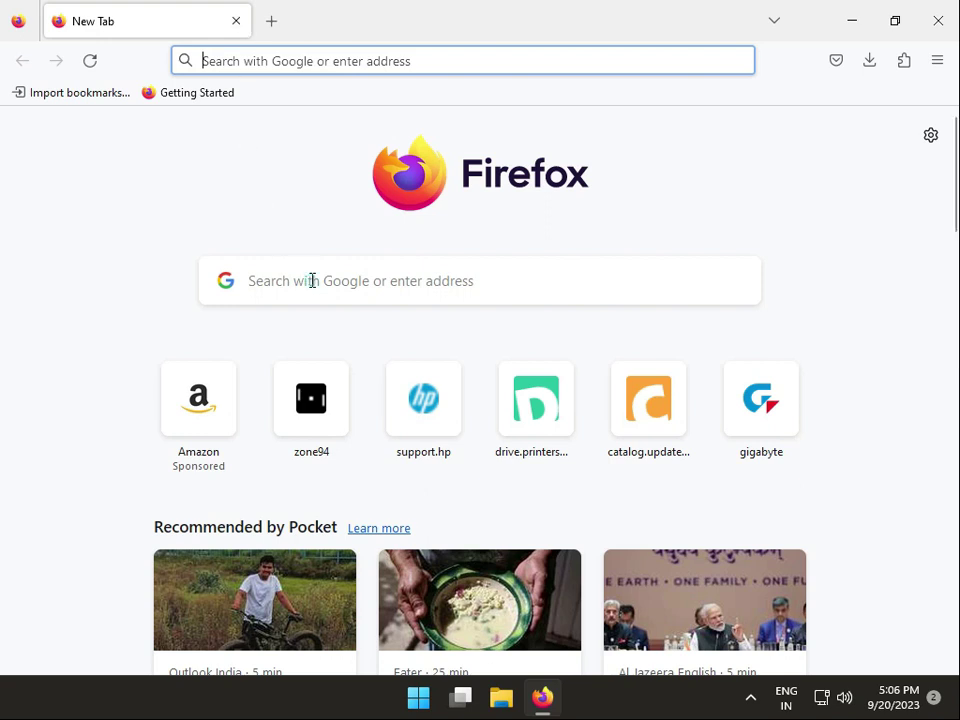
{"action": "left_click", "coordinate": [479, 280]}
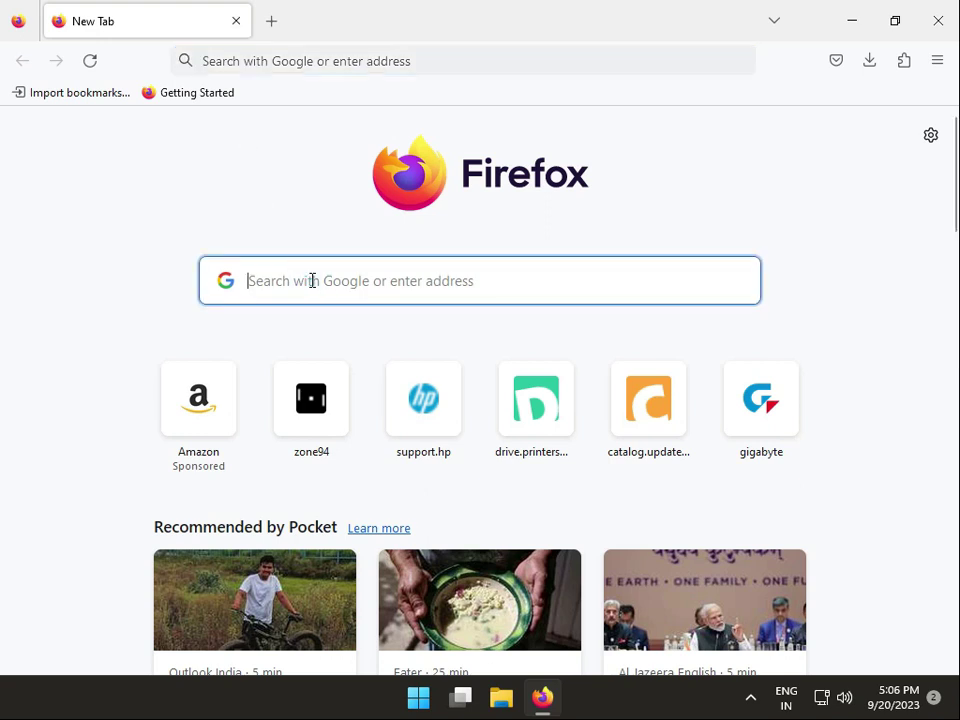
{"action": "type", "text": "microsoft vi"}
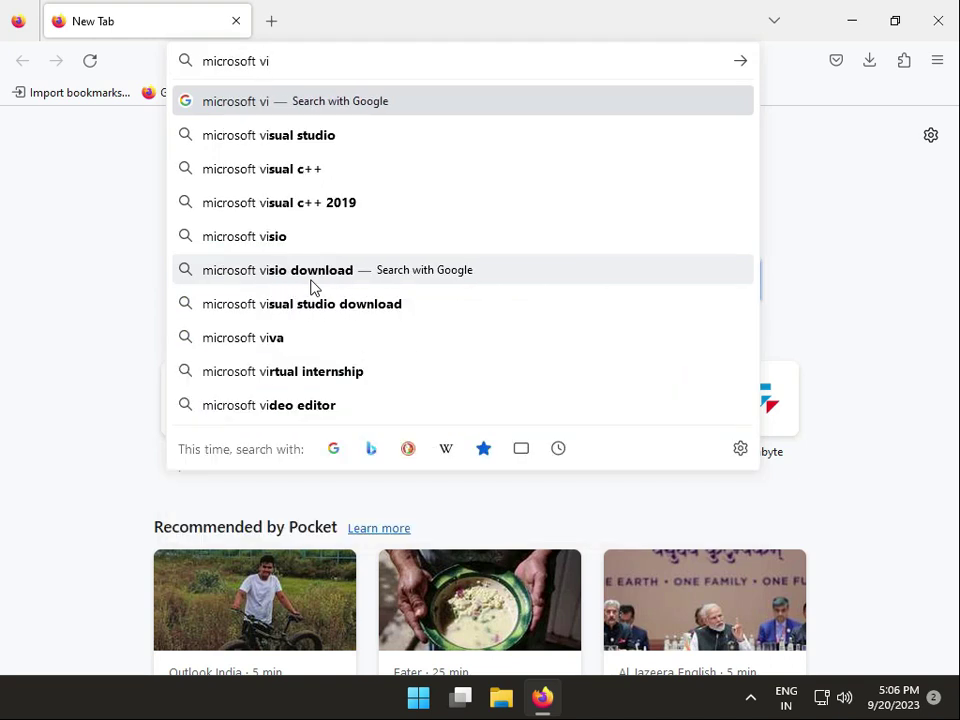
{"action": "type", "text": "sual"}
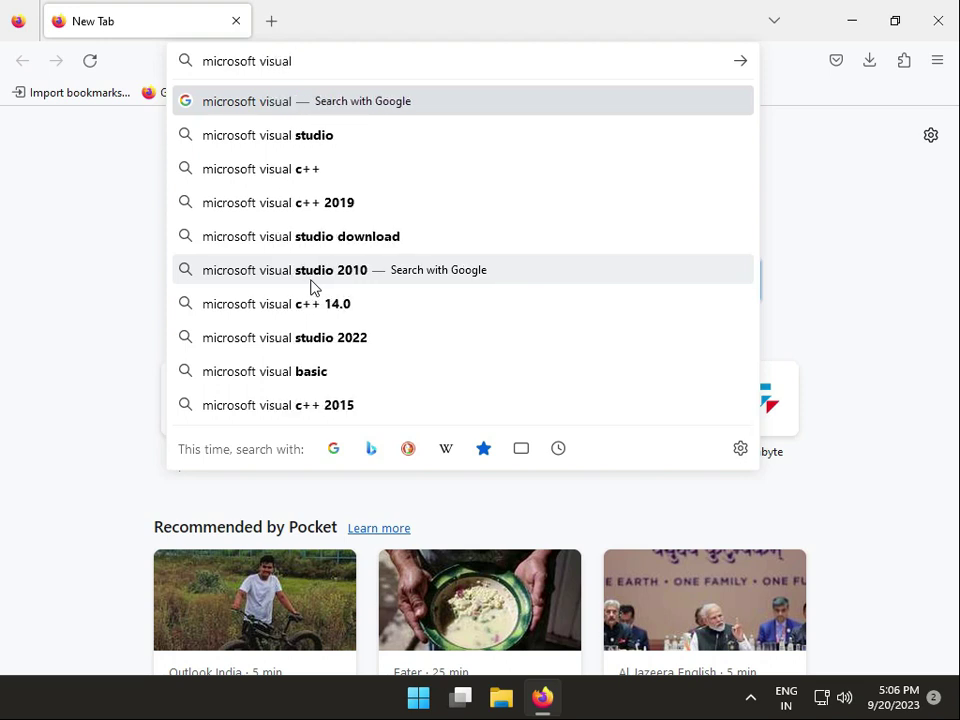
{"action": "type", "text": "c++"}
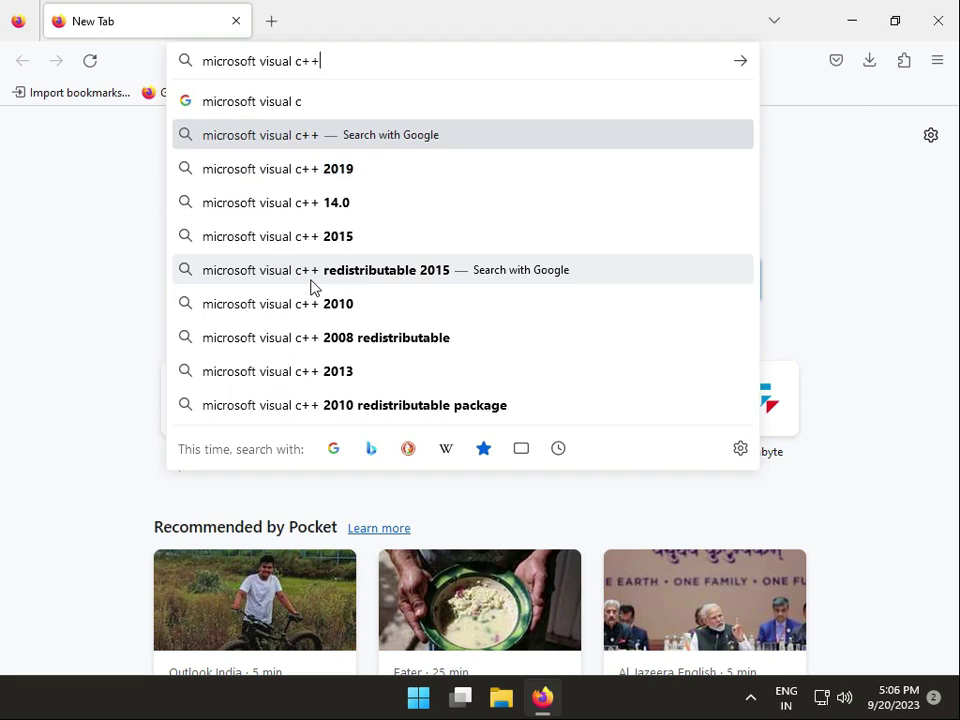
{"action": "type", "text": "download"}
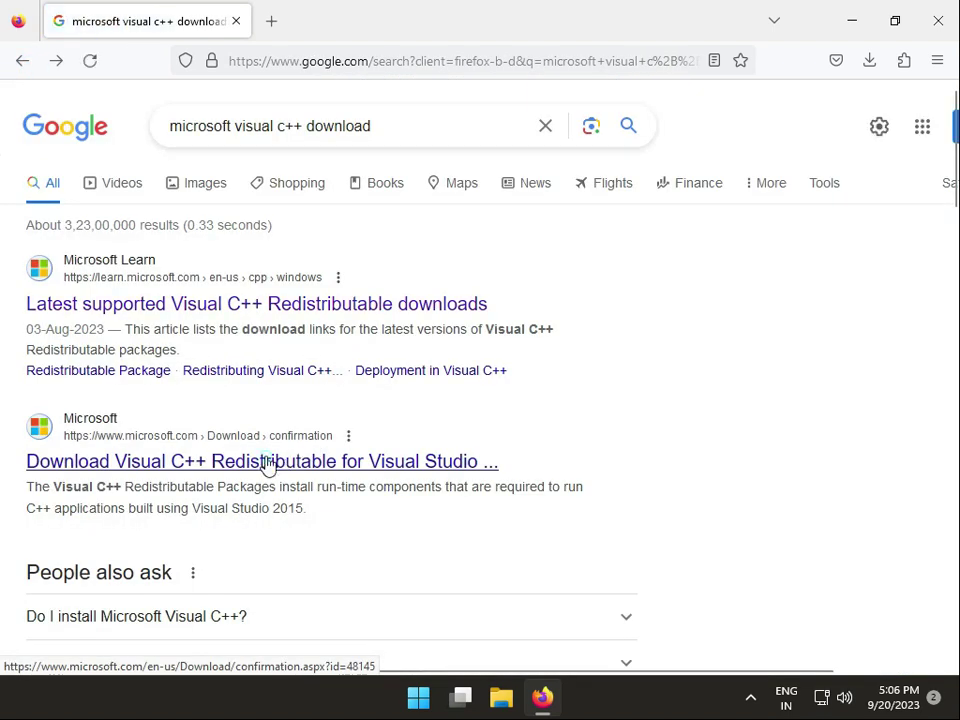
- Open Microsoft's Visual C++ Redistributable page and download vc_redist.x64.exe
{"action": "left_click", "coordinate": [262, 461]}
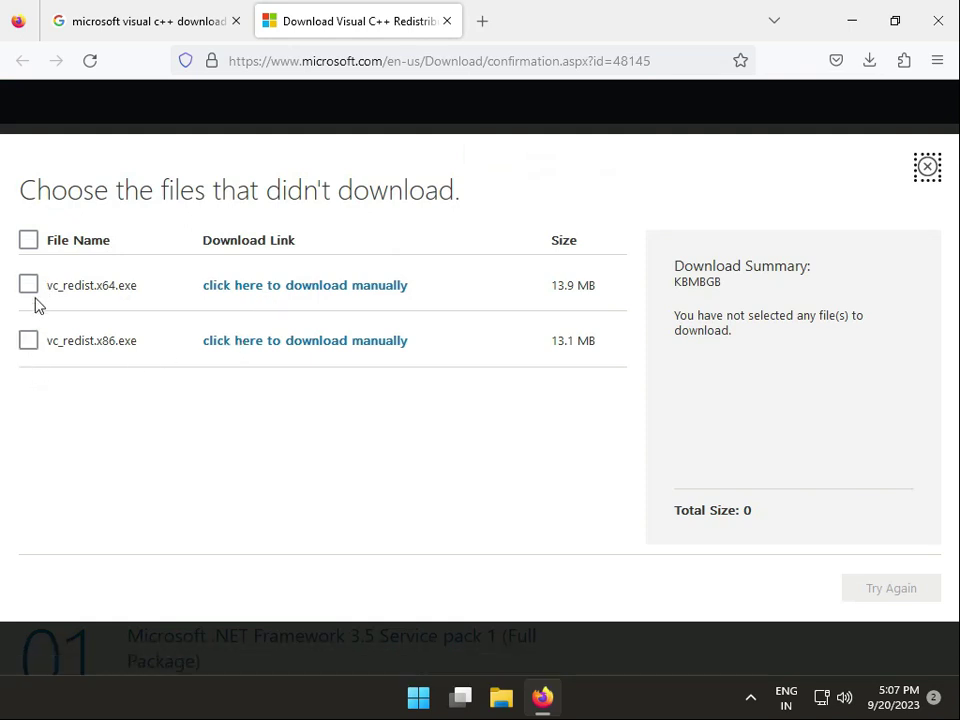
{"action": "left_click", "coordinate": [28, 284]}
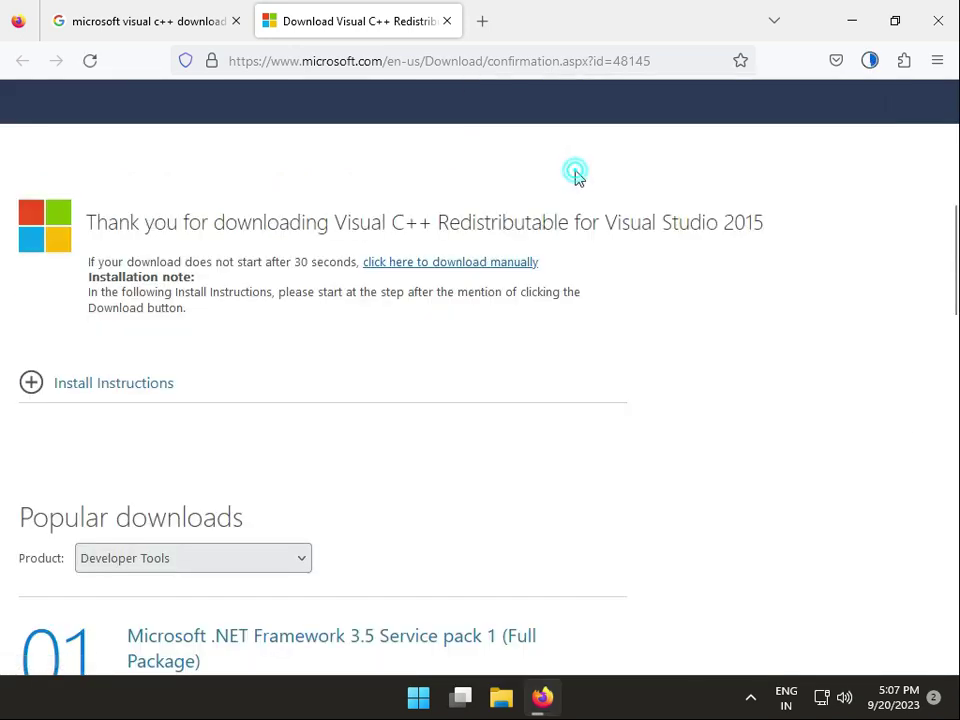
{"action": "mouse_move", "coordinate": [565, 382]}
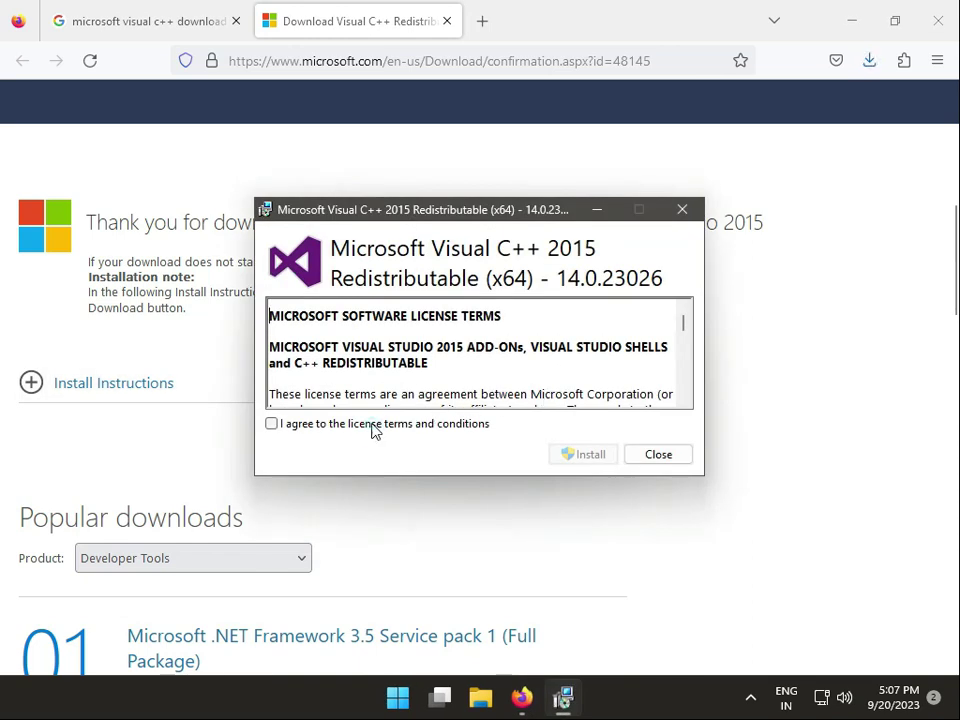
- Accept the license and install Visual C++ 2015 x64, closing setup after it fails
{"action": "left_click", "coordinate": [583, 453]}
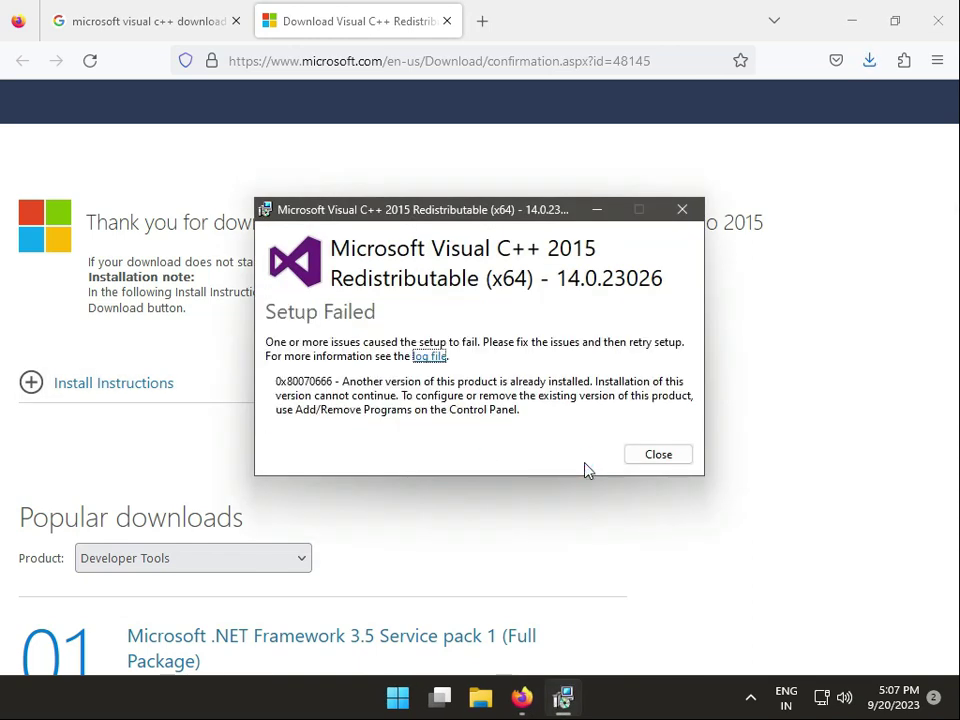
{"action": "mouse_move", "coordinate": [8, 567]}
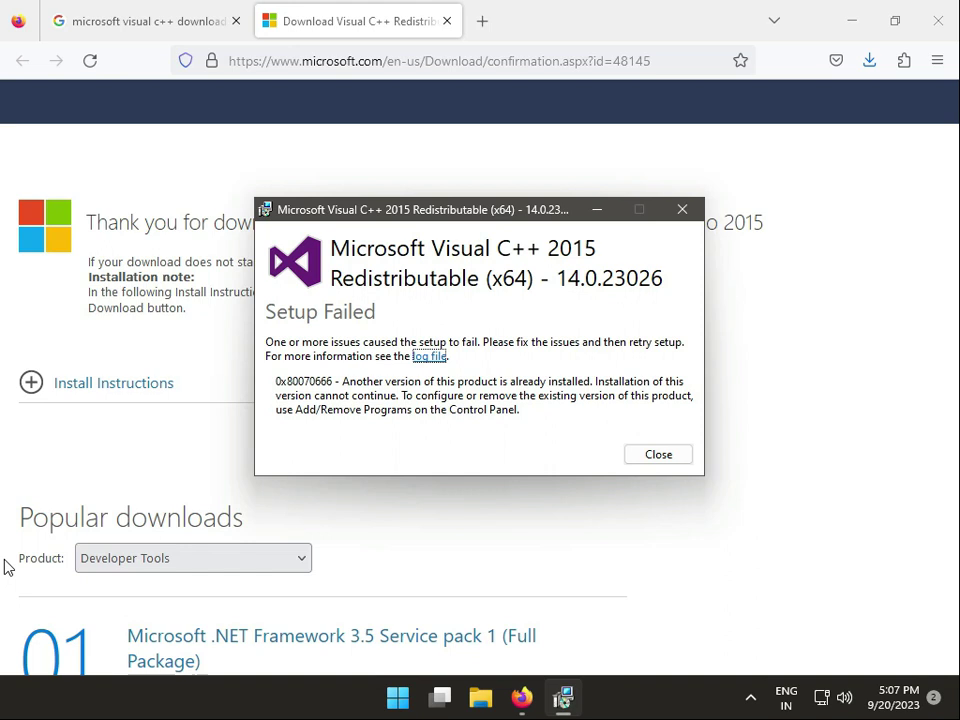
{"action": "mouse_move", "coordinate": [658, 454]}
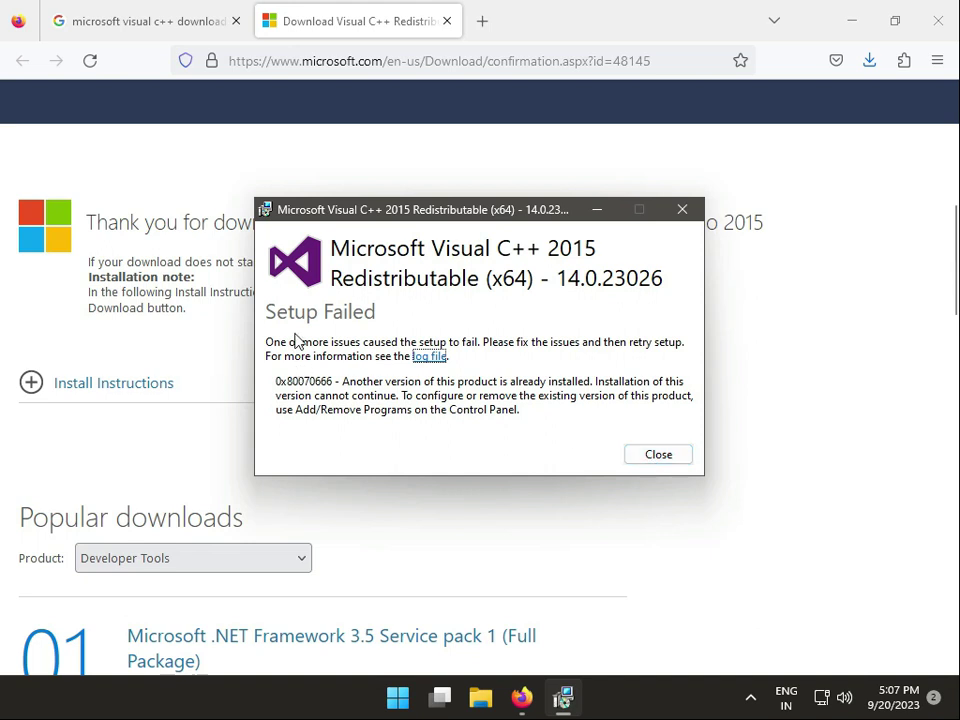
{"action": "mouse_move", "coordinate": [685, 280]}
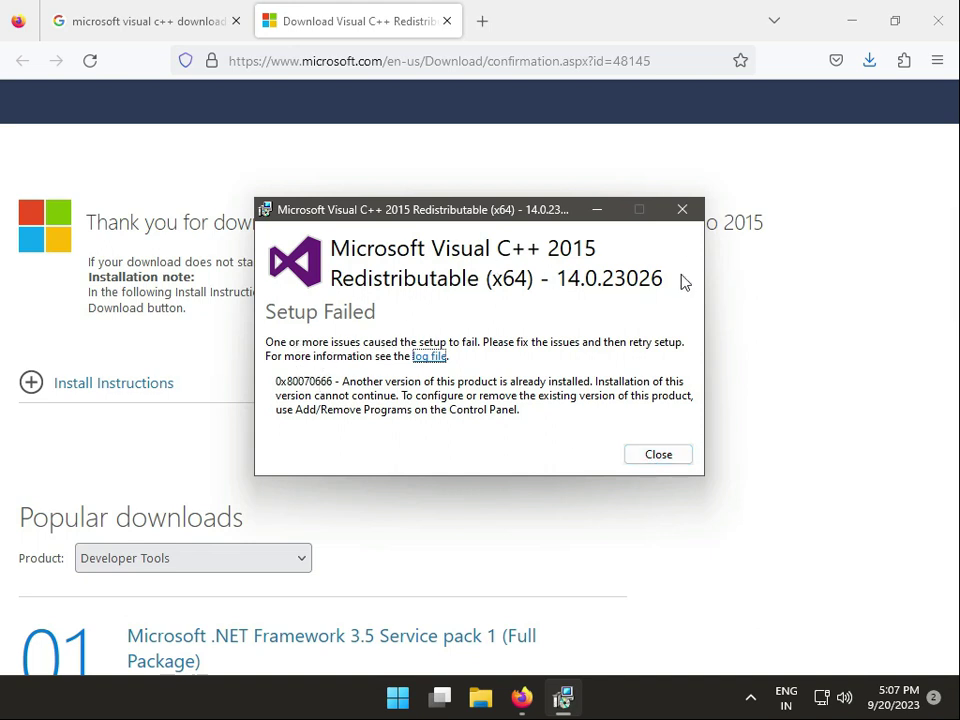
{"action": "left_click", "coordinate": [658, 454]}
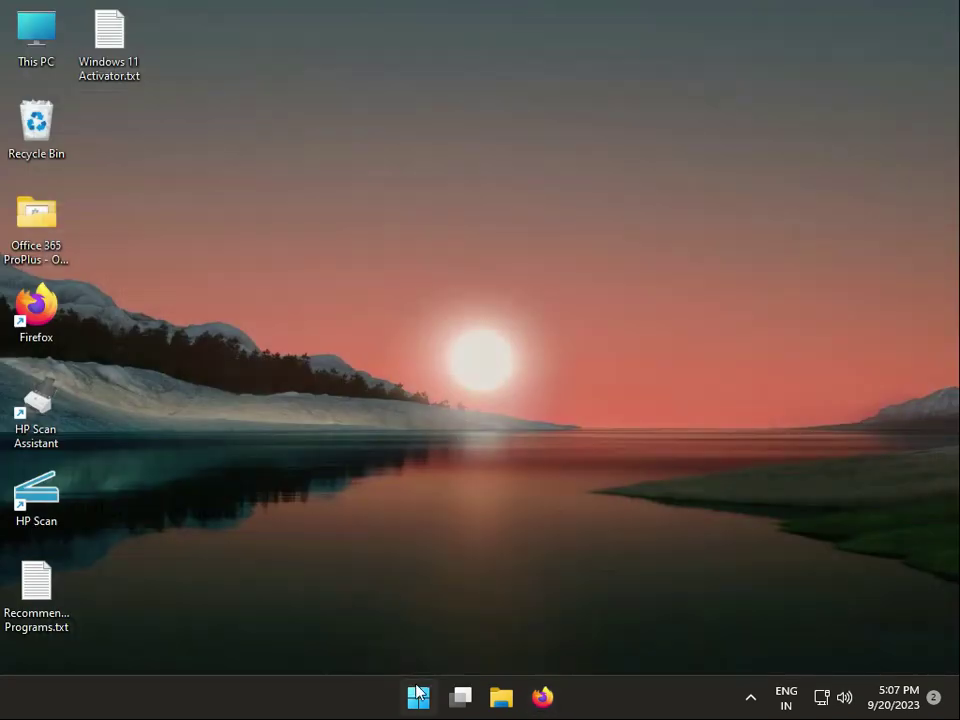
- Open Settings > Windows Update and select KB5030219's download error code 0x80248007
{"action": "left_click", "coordinate": [418, 697]}
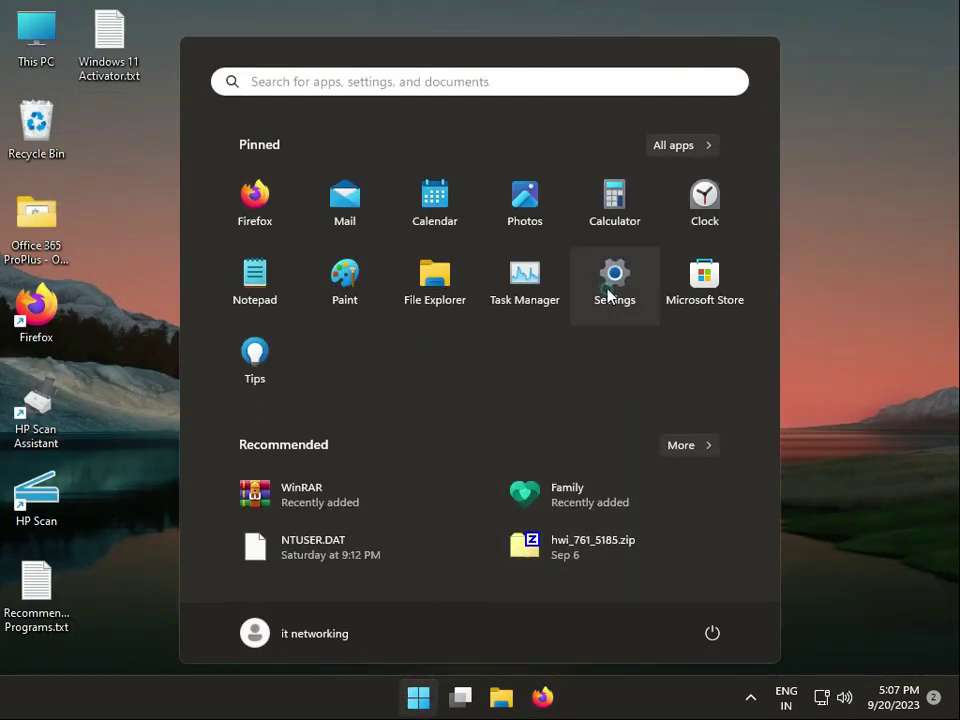
{"action": "left_click", "coordinate": [614, 280]}
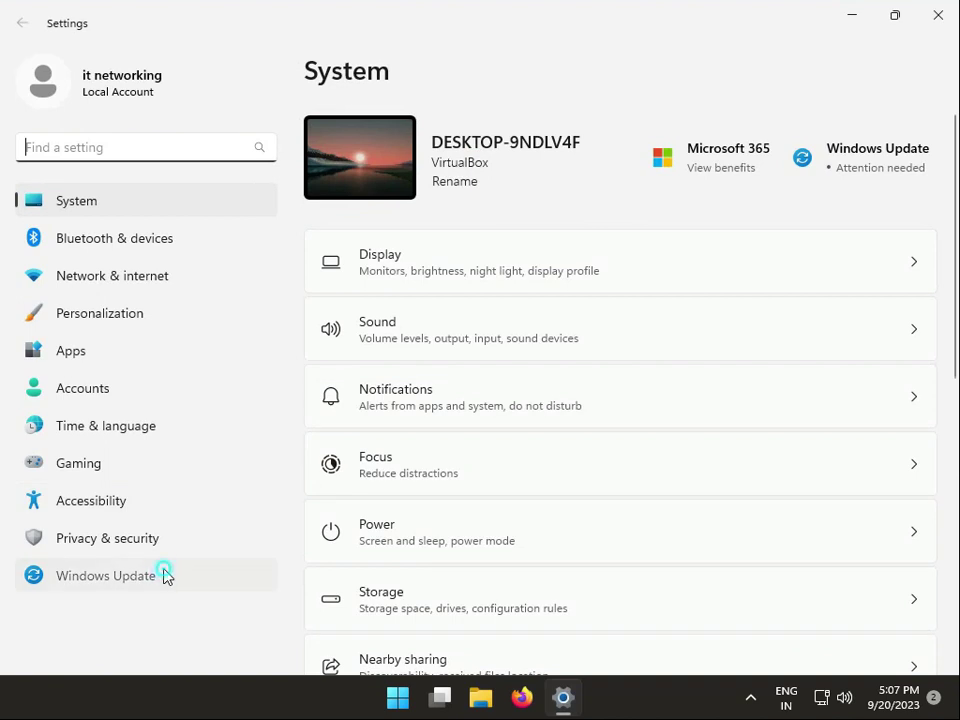
{"action": "left_click", "coordinate": [105, 575]}
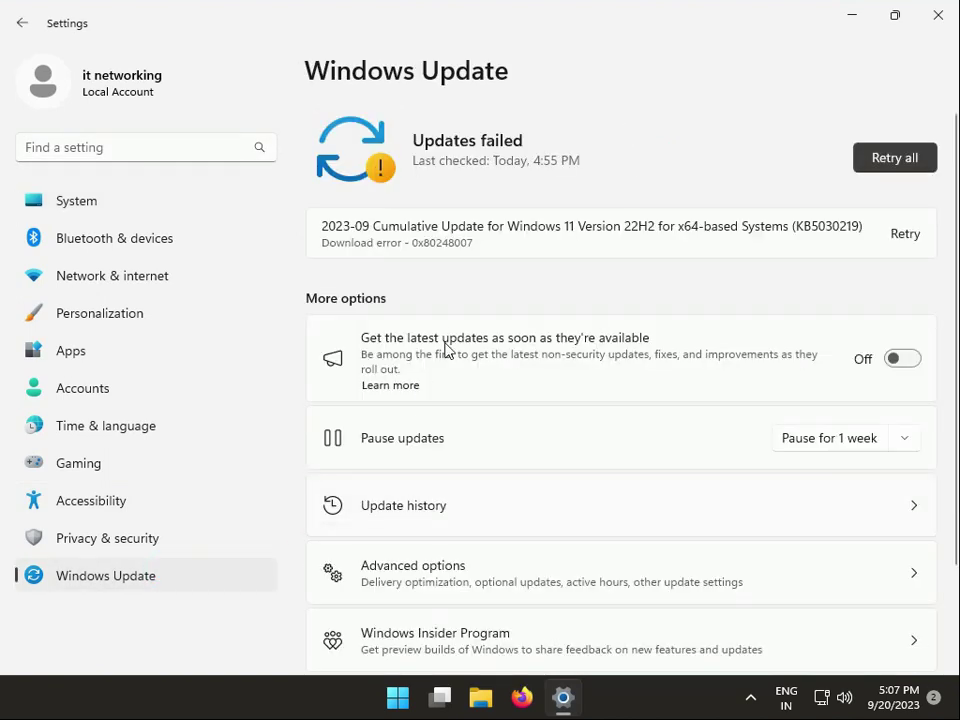
{"action": "left_click", "coordinate": [460, 242]}
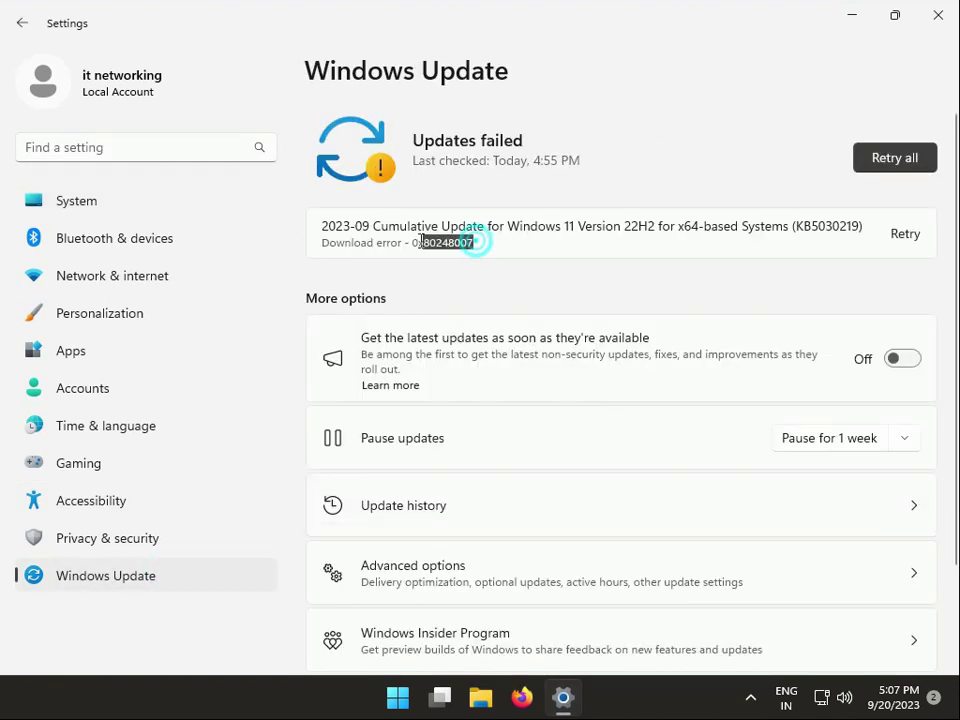
{"action": "double_click", "coordinate": [440, 242]}
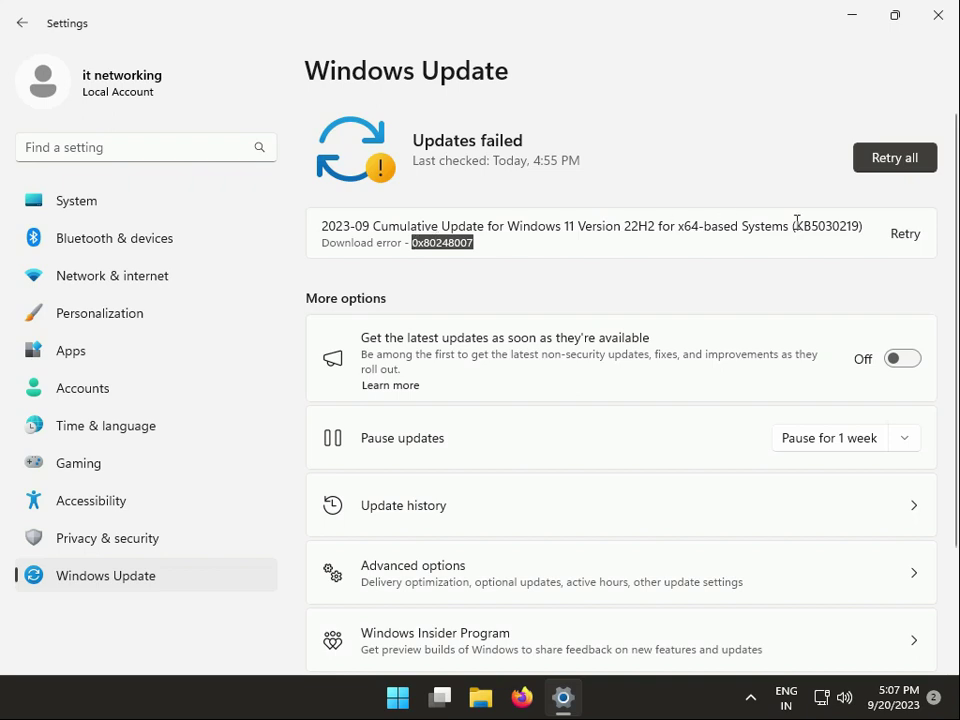
{"action": "mouse_move", "coordinate": [792, 230]}
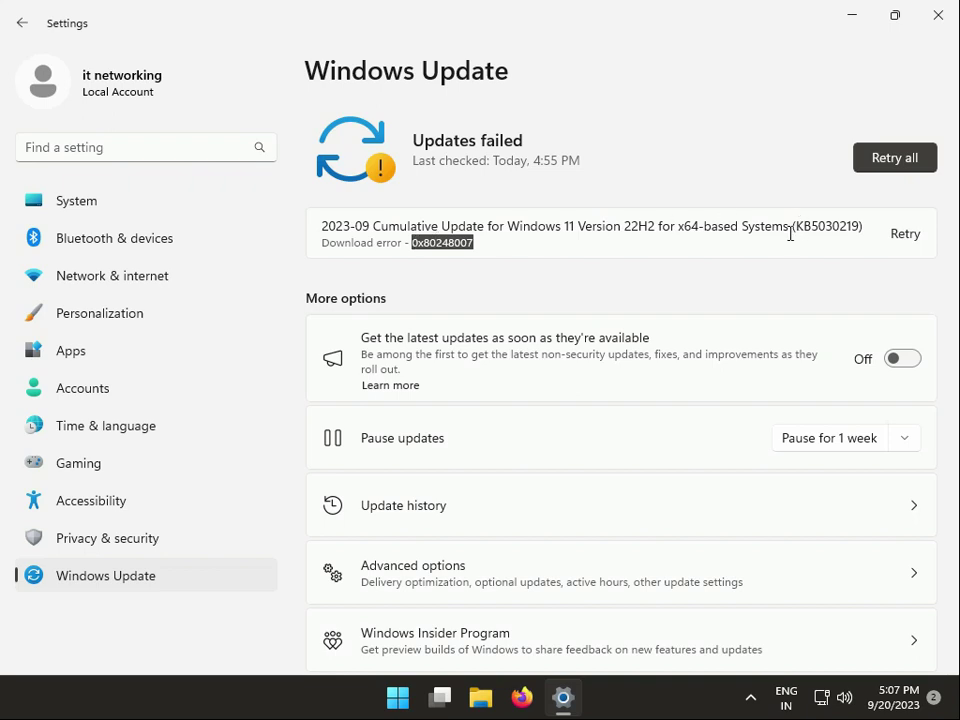
{"action": "mouse_move", "coordinate": [750, 698]}
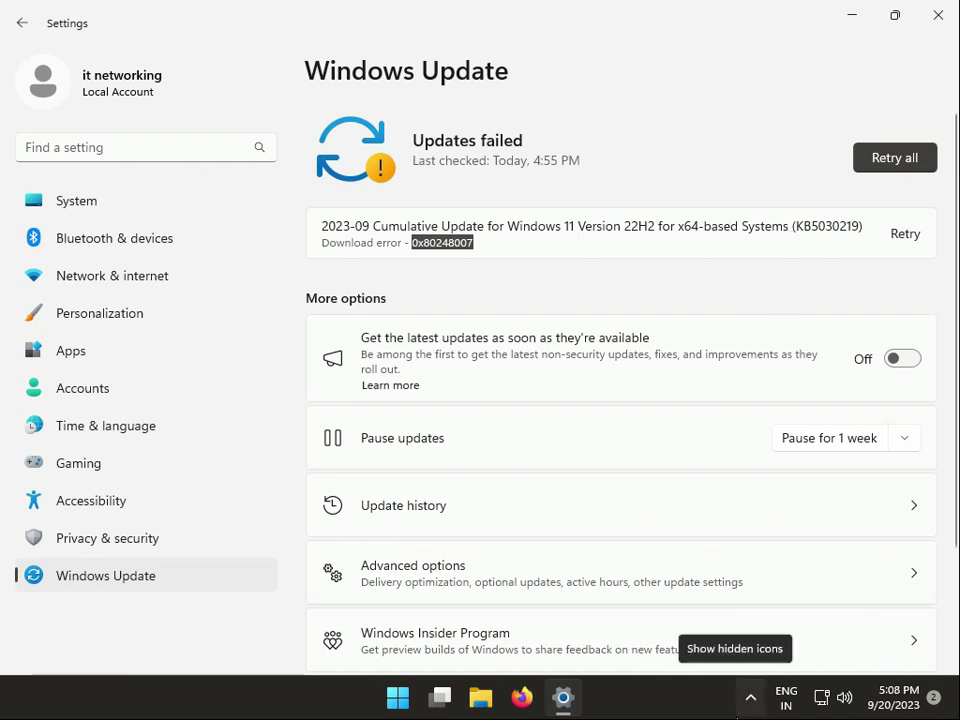
{"action": "left_click", "coordinate": [937, 15]}
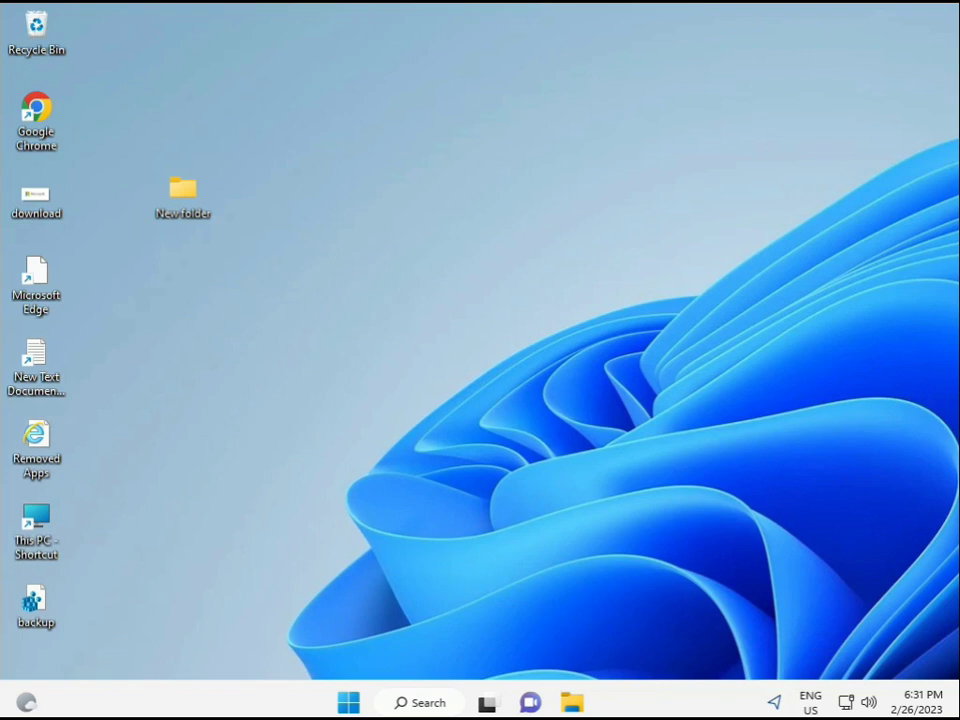
- Search the Start menu for cmd and run Command Prompt as administrator
{"action": "left_click", "coordinate": [348, 702]}
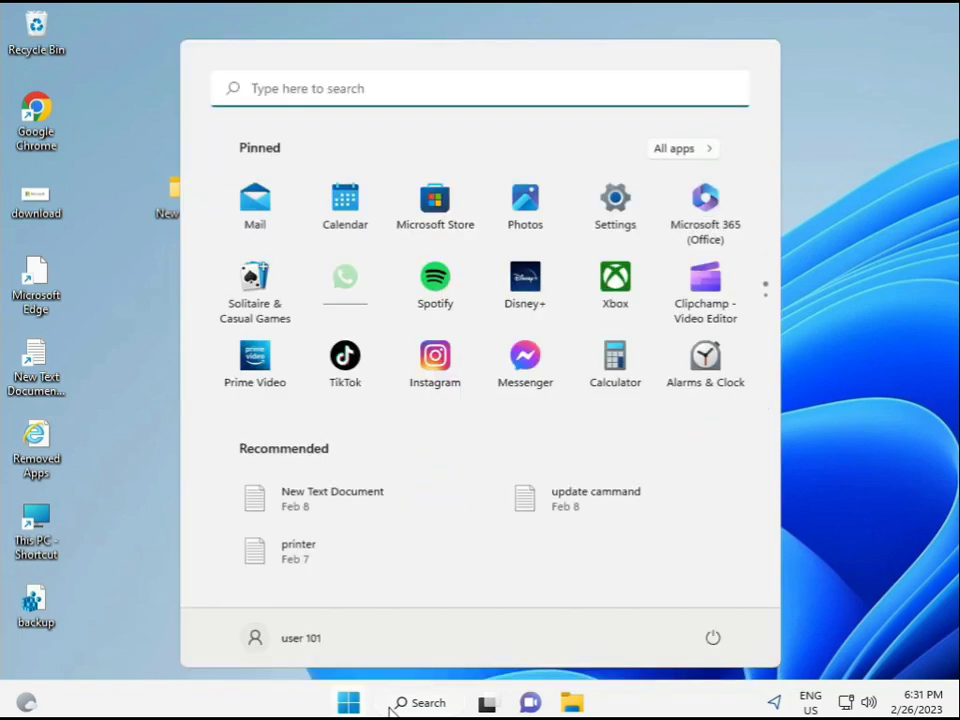
{"action": "type", "text": "cmd"}
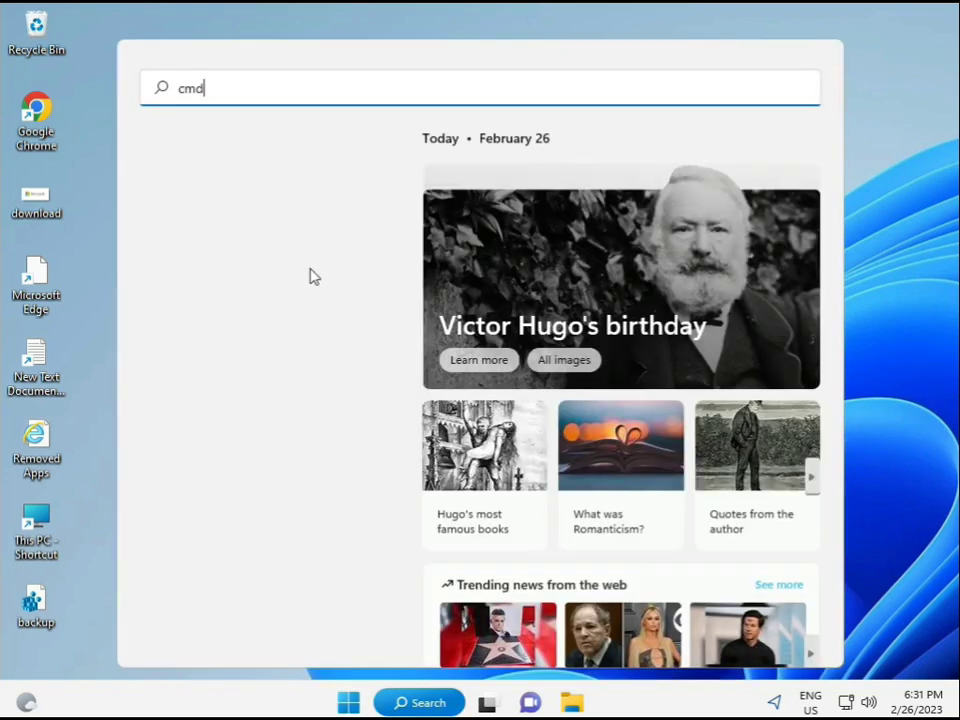
{"action": "mouse_move", "coordinate": [285, 207]}
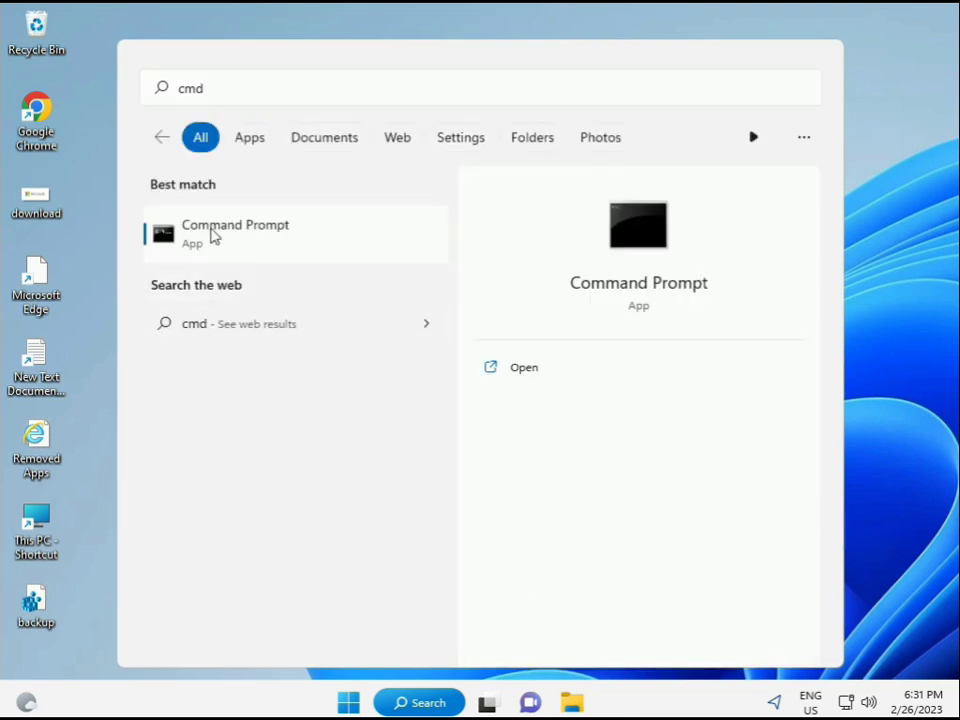
{"action": "mouse_move", "coordinate": [247, 240]}
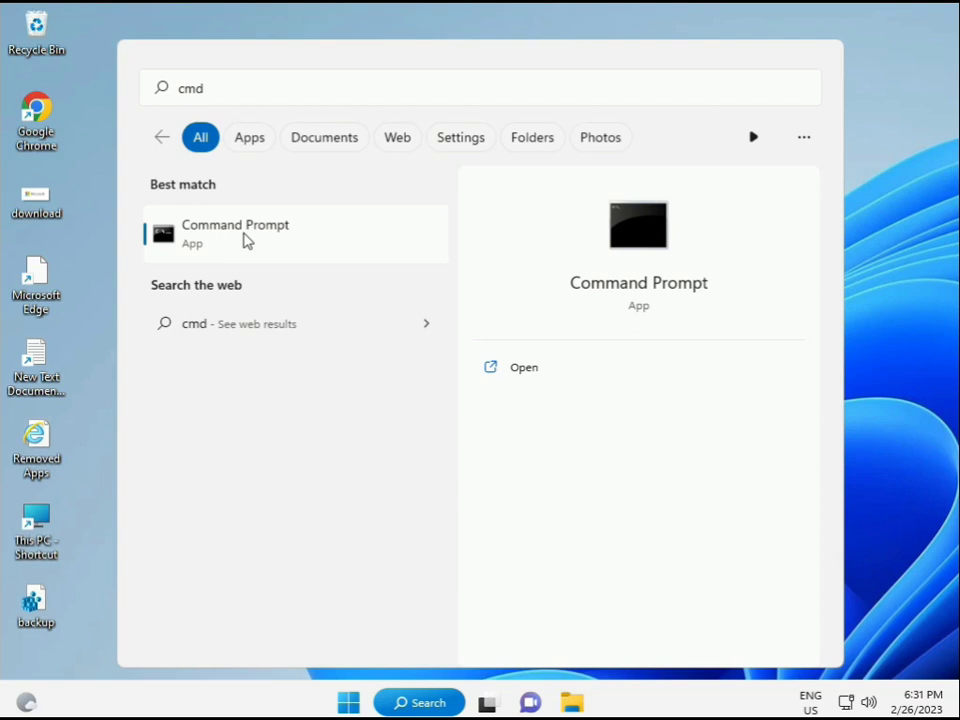
{"action": "right_click", "coordinate": [235, 234]}
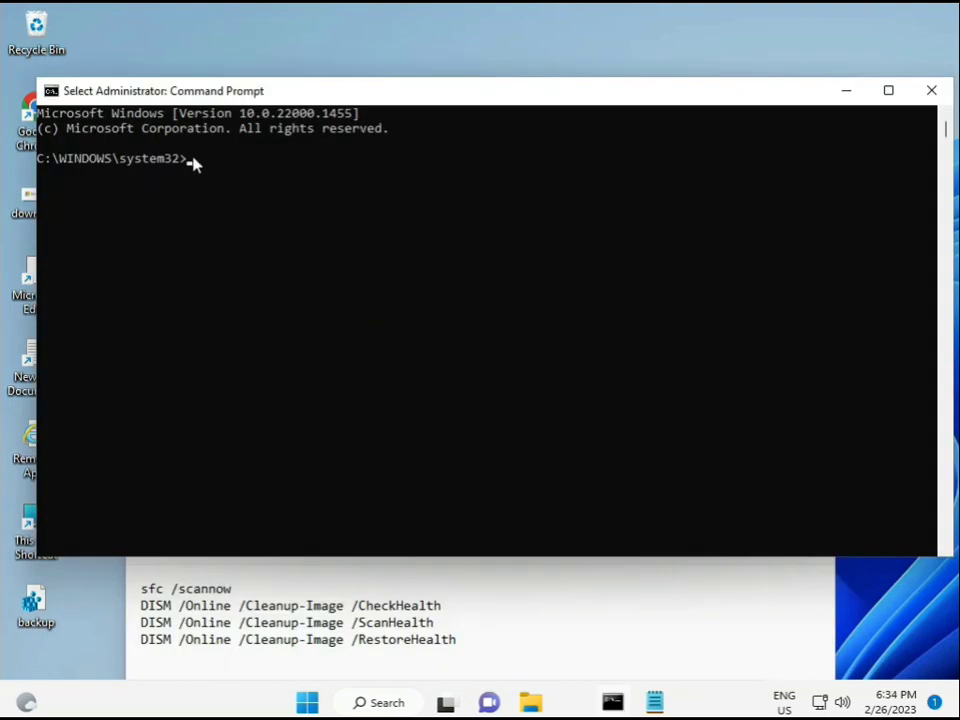
- Run sfc /scannow in the elevated Command Prompt until it reports no integrity violations
{"action": "type", "text": "sca"}
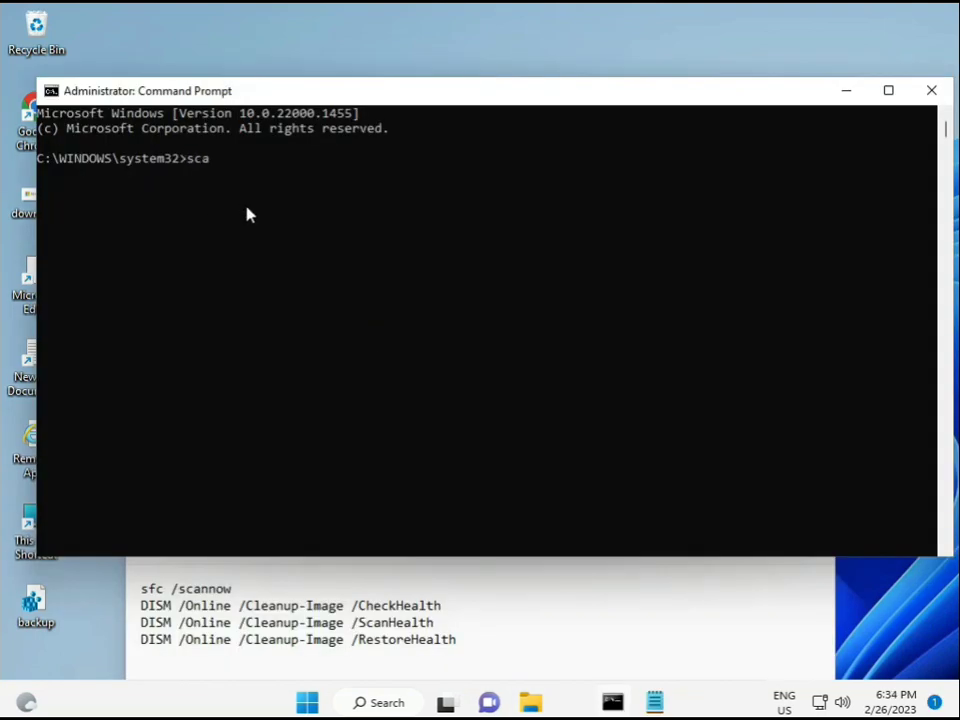
{"action": "key", "text": "BackSpace"}
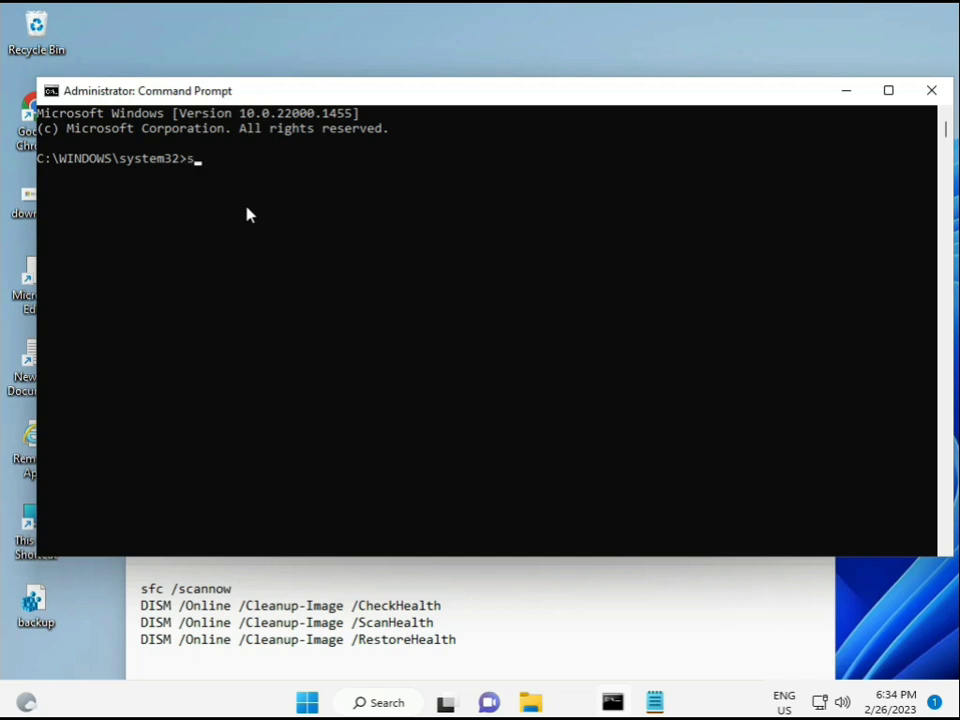
{"action": "type", "text": "fc /s"}
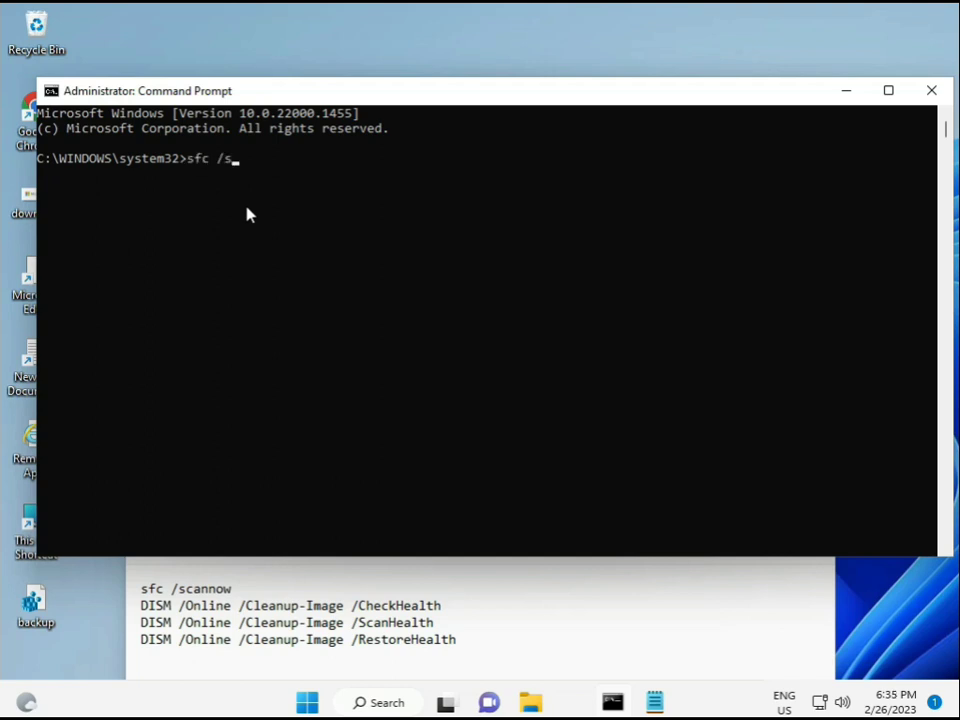
{"action": "type", "text": "cannow"}
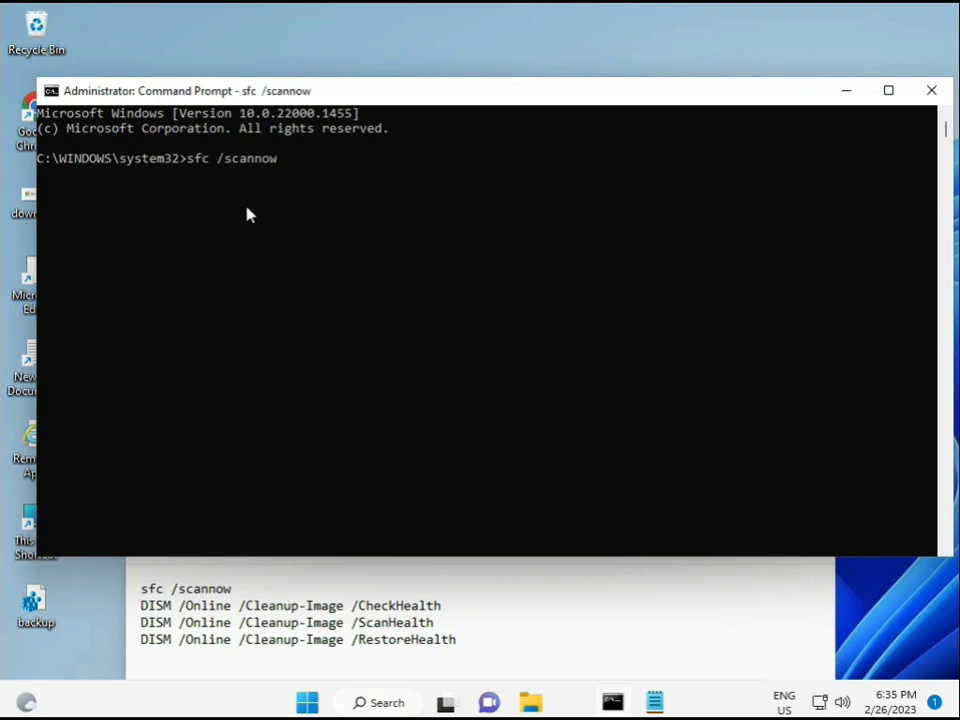
{"action": "key", "text": "enter"}
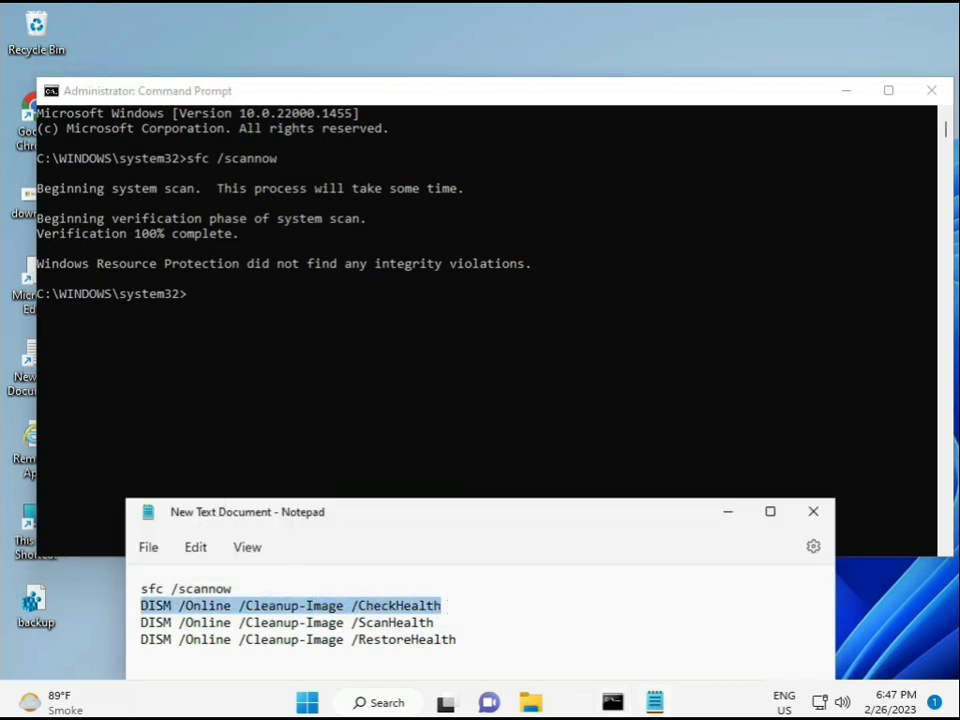
{"action": "right_click", "coordinate": [290, 605]}
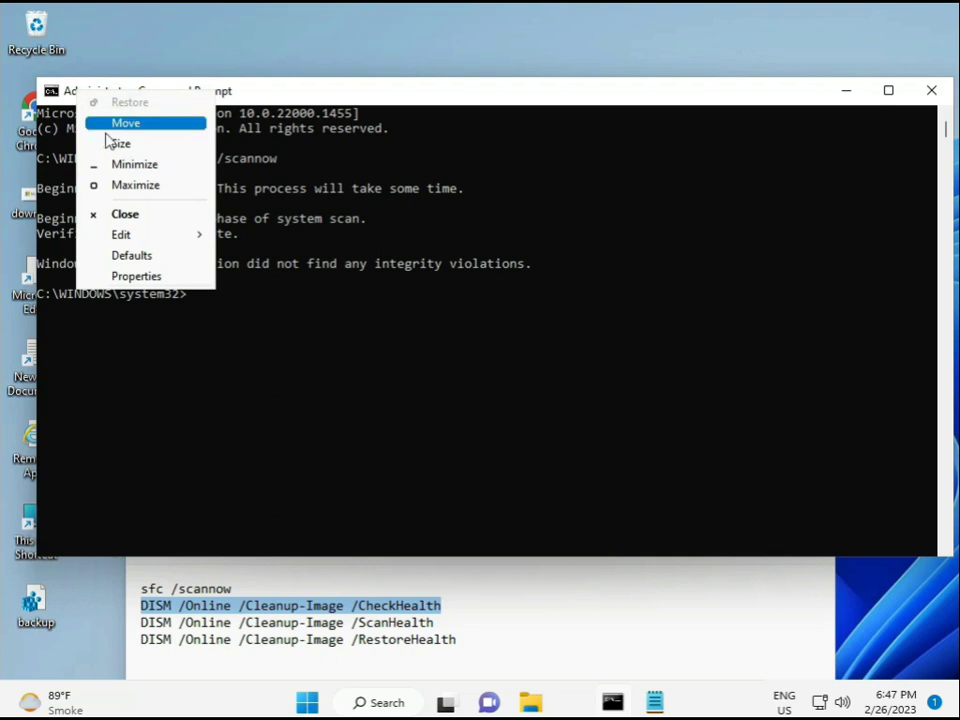
{"action": "left_click", "coordinate": [255, 280]}
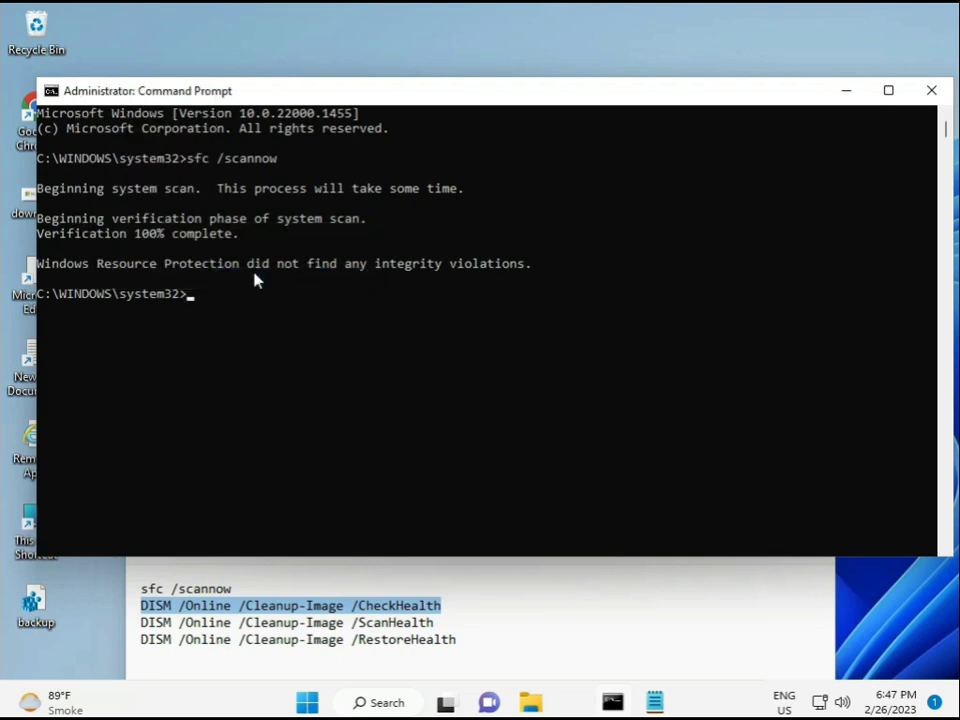
- Run DISM /CheckHealth and /ScanHealth on the online image, both finding no corruption
{"action": "type", "text": "DISM /Online /Cleanup-Image /CheckHealth"}
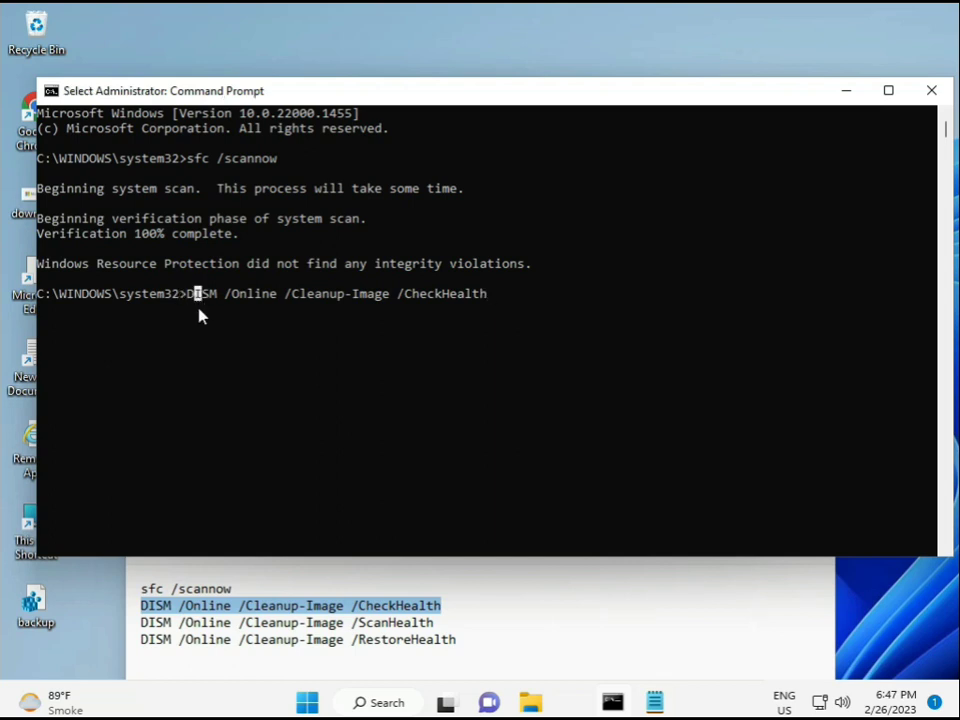
{"action": "key", "text": "enter"}
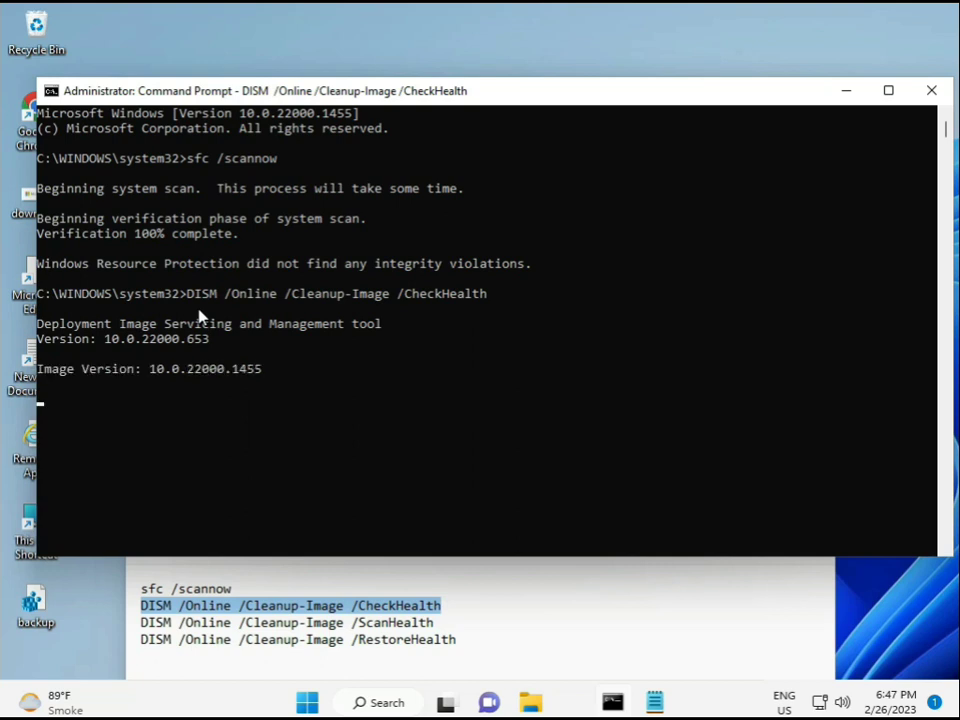
{"action": "mouse_move", "coordinate": [537, 532]}
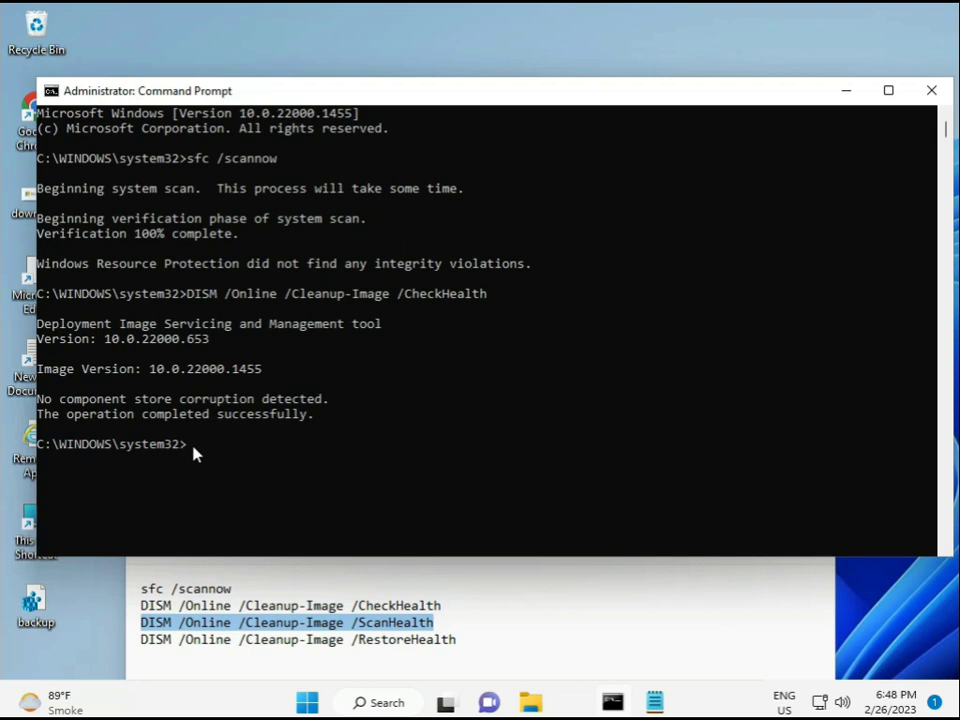
{"action": "type", "text": "DISM /Online /Cleanup-Image /ScanHealth"}
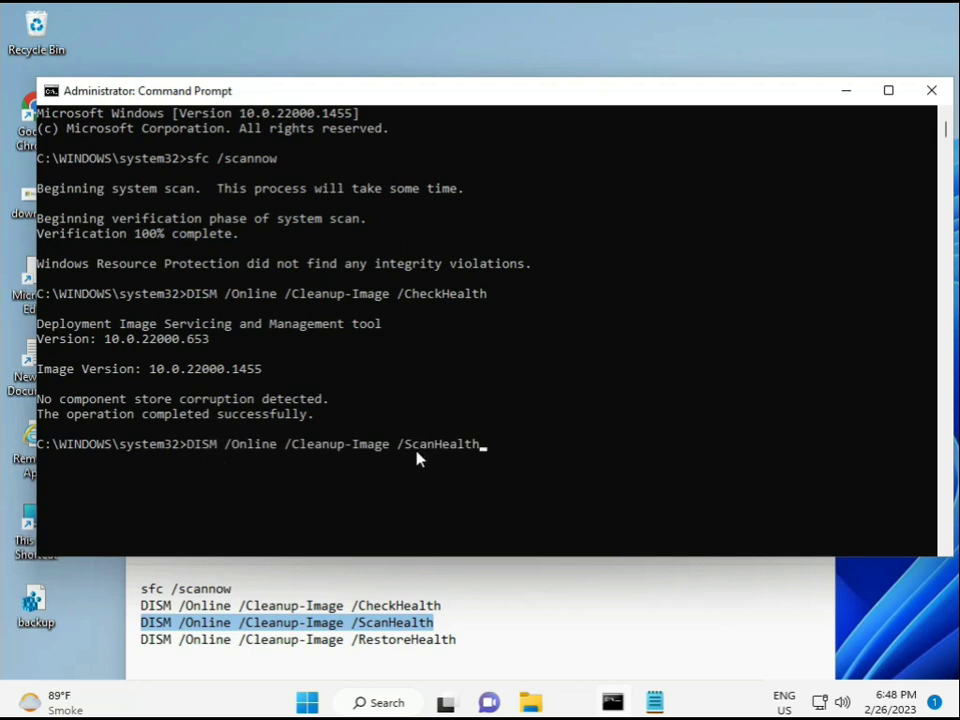
{"action": "key", "text": "enter"}
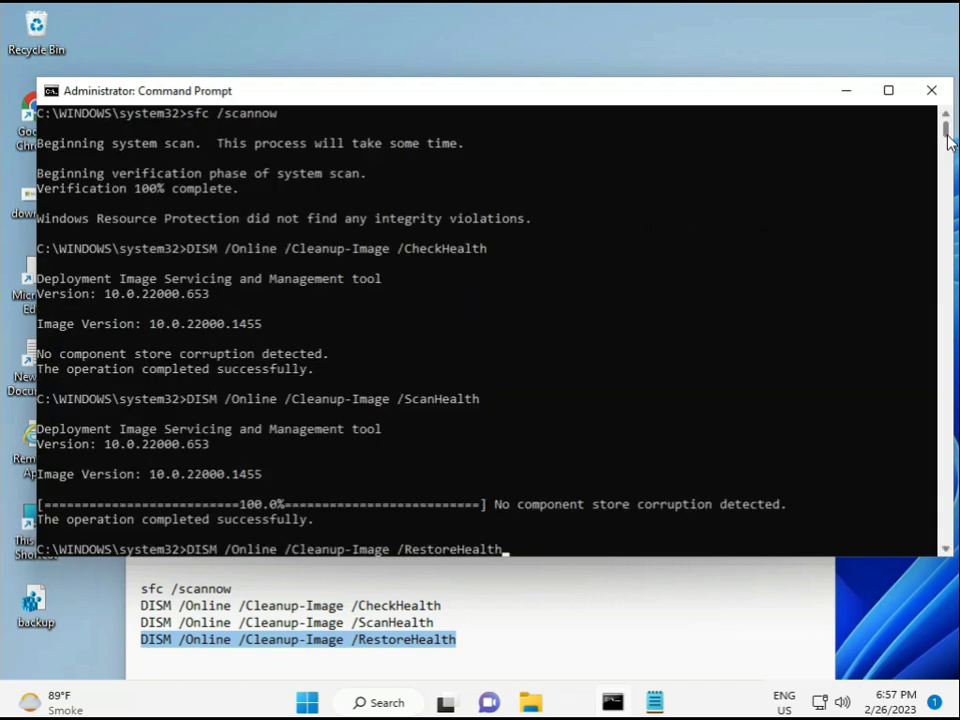
- Start DISM /Online /Cleanup-Image /RestoreHealth repairing the Windows image
{"action": "scroll", "scroll_direction": "down", "scroll_amount": 3}
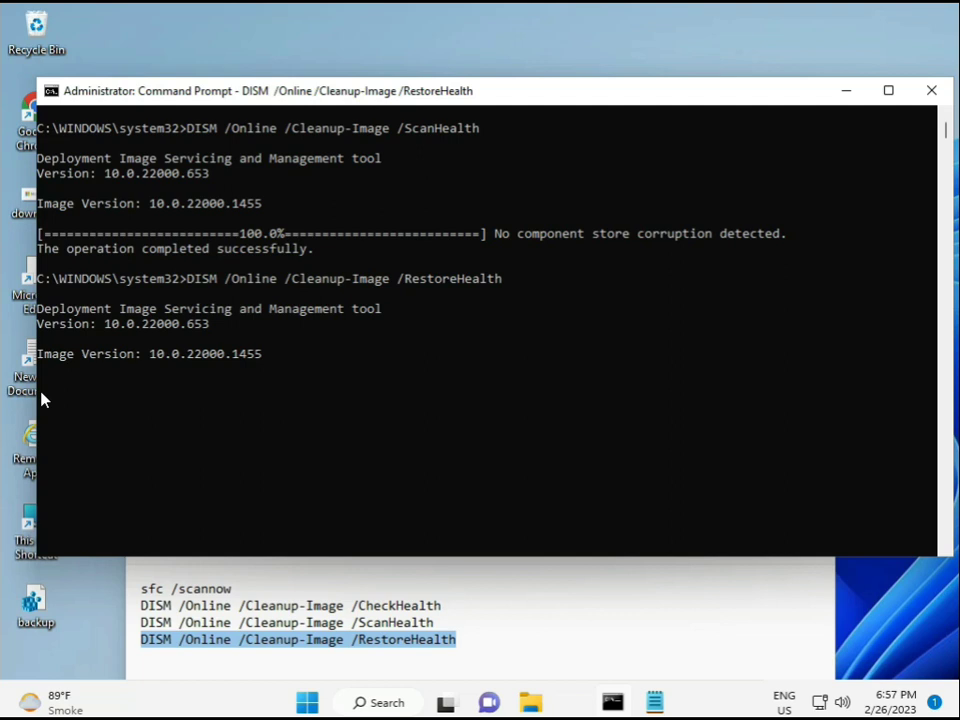
{"action": "key", "text": "Win+Space"}
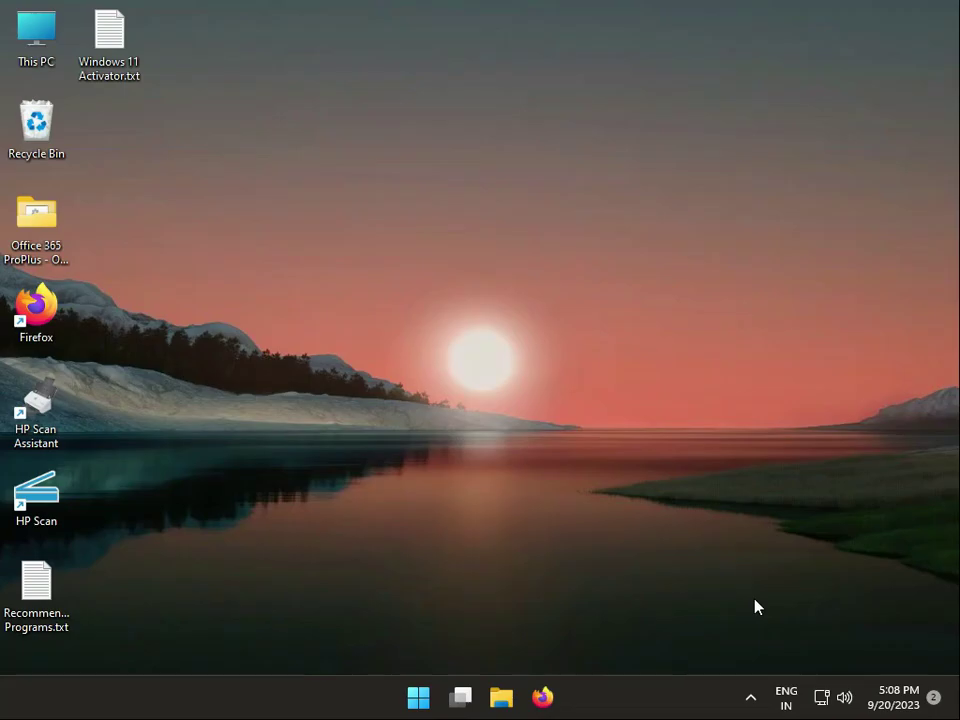
- Launch Firefox in a blank tab and bring up Clear Recent History from the History menu
{"action": "left_click", "coordinate": [937, 60]}
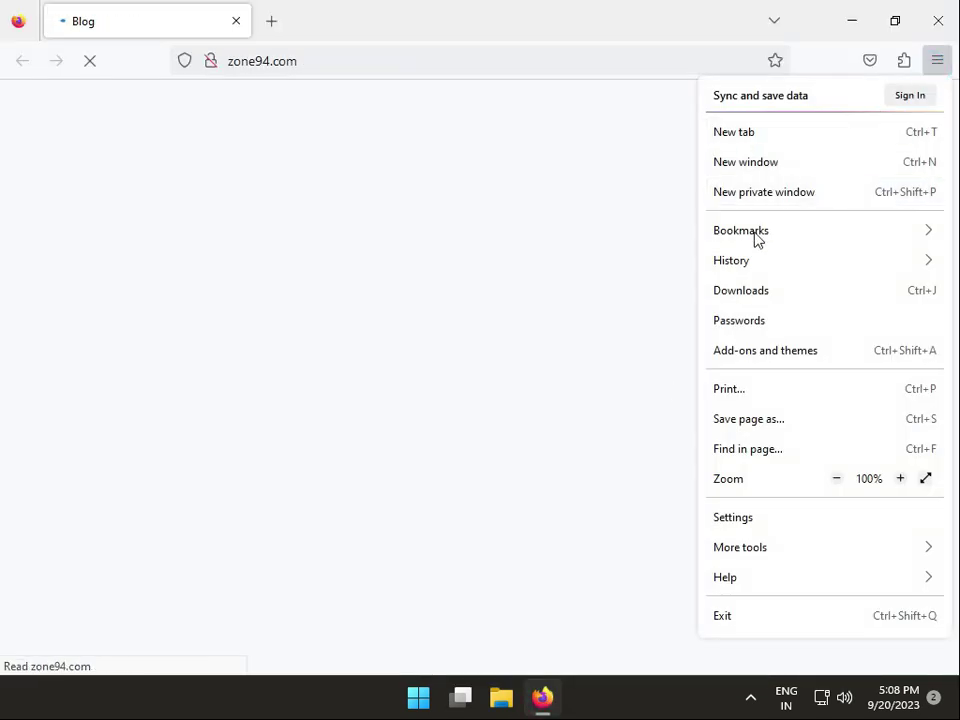
{"action": "left_click", "coordinate": [731, 260]}
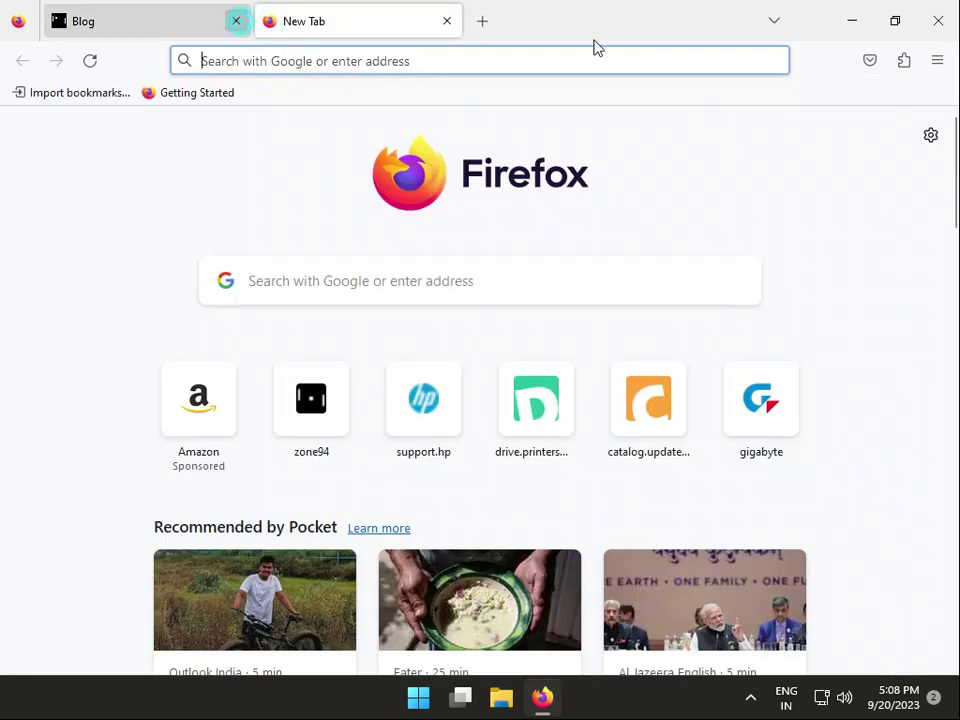
{"action": "left_click", "coordinate": [937, 60]}
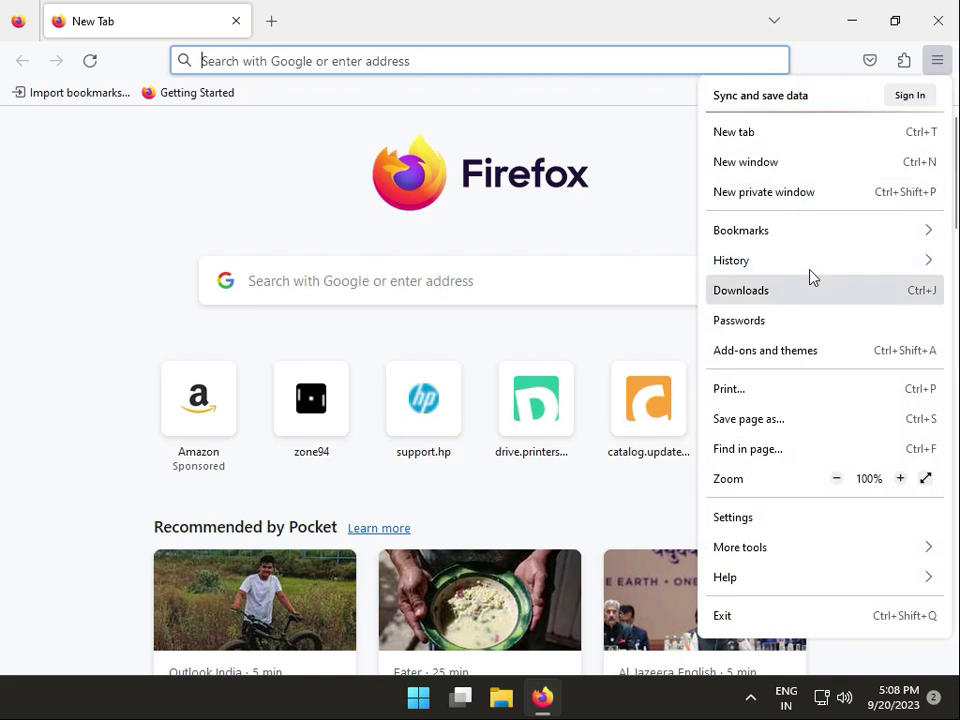
{"action": "left_click", "coordinate": [731, 260]}
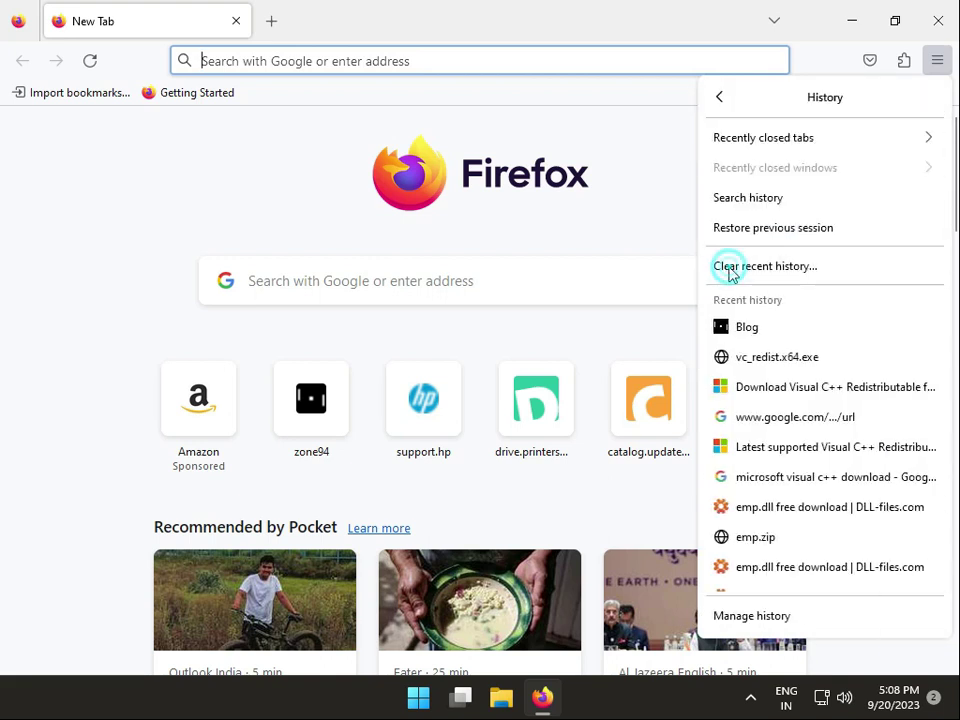
{"action": "mouse_move", "coordinate": [763, 137]}
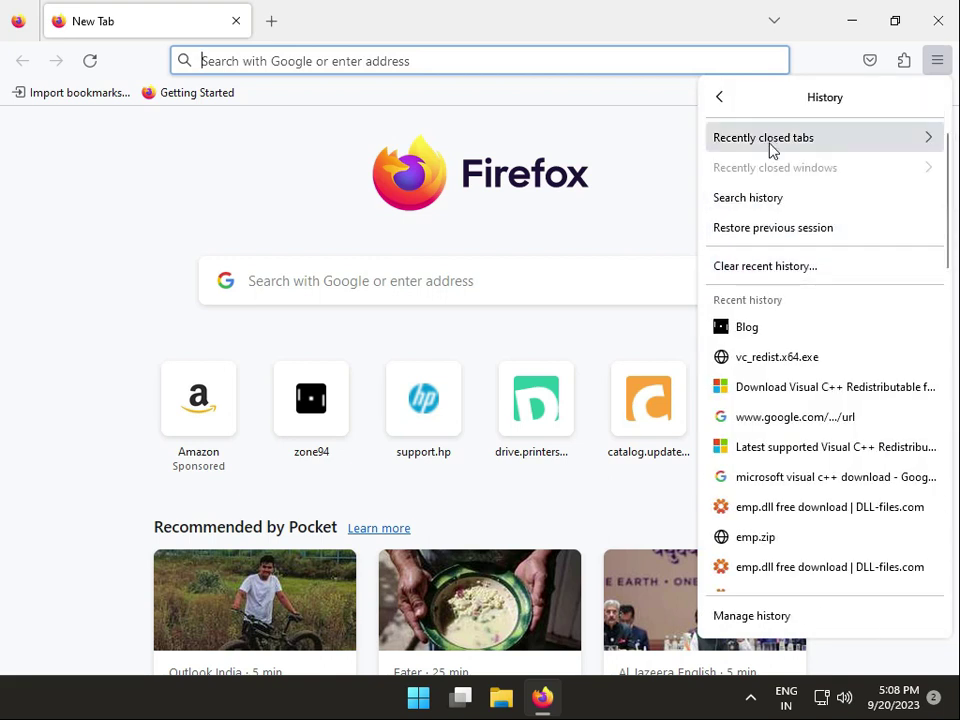
{"action": "left_click", "coordinate": [765, 265]}
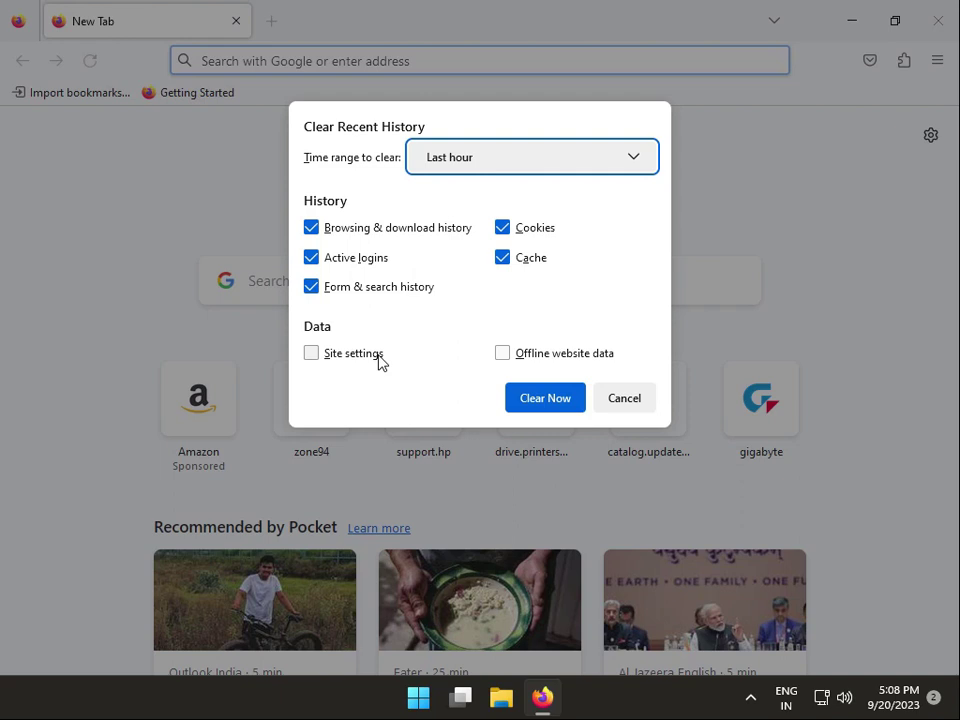
{"action": "mouse_move", "coordinate": [540, 335]}
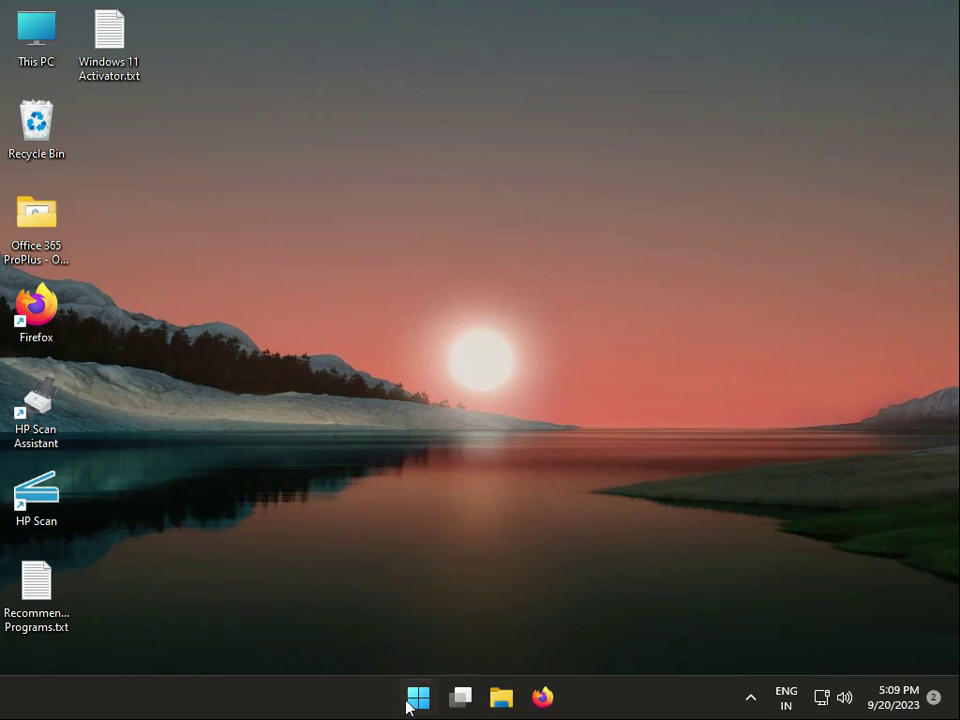
- Let Windows search automatically for a newer Microsoft Basic Display Adapter driver
{"action": "right_click", "coordinate": [418, 697]}
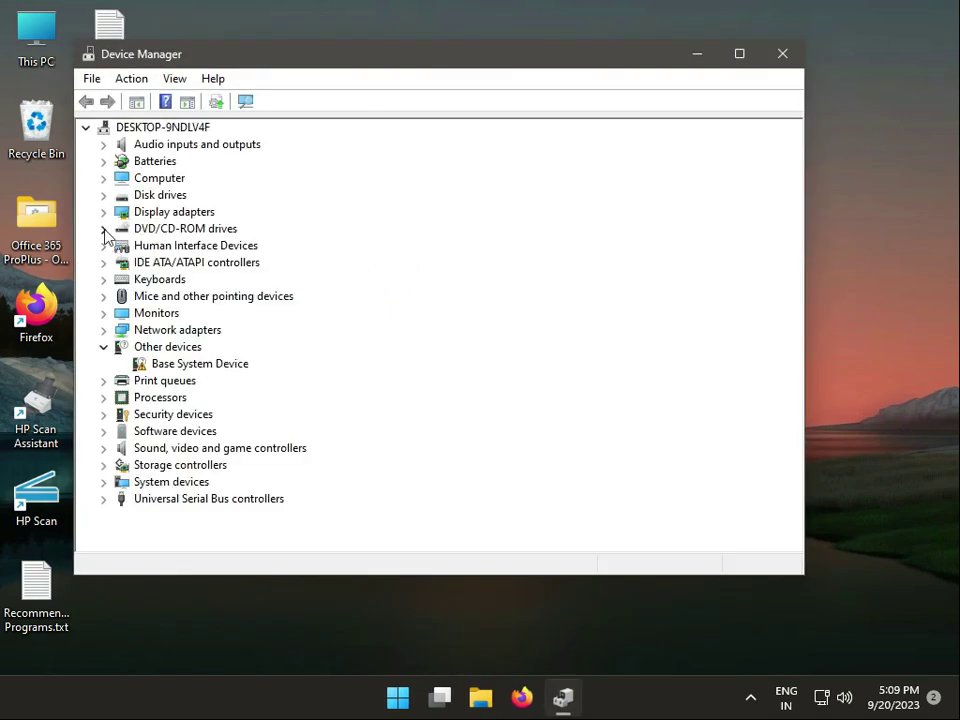
{"action": "left_click", "coordinate": [104, 211]}
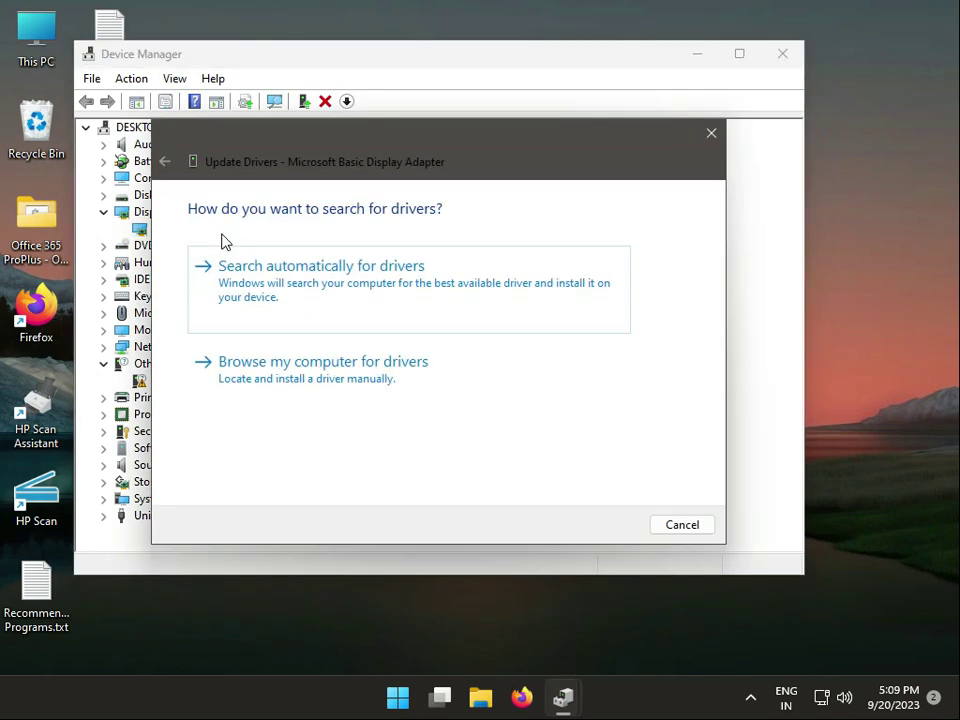
{"action": "left_click", "coordinate": [320, 280]}
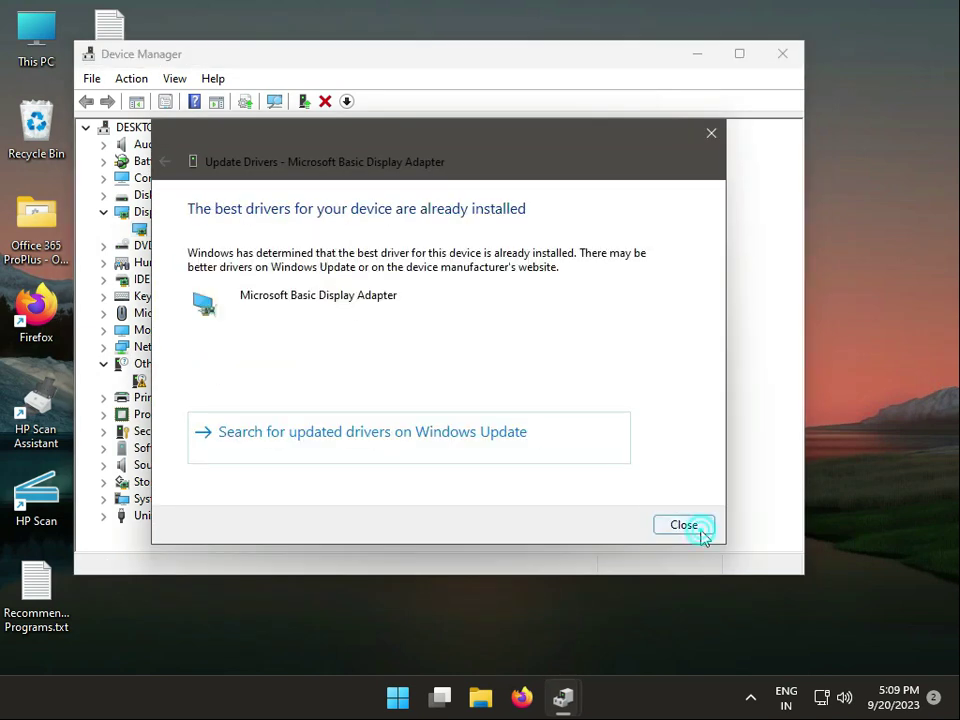
{"action": "left_click", "coordinate": [684, 524]}
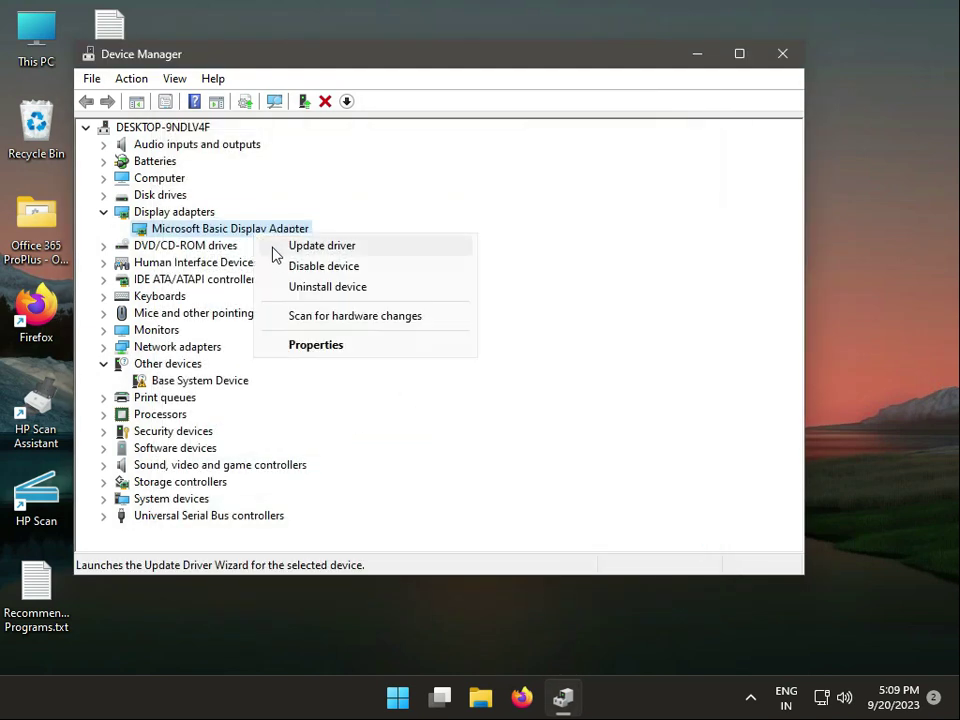
- Browse the computer's Documents location for display drivers, confirming the best driver is installed
{"action": "left_click", "coordinate": [322, 245]}
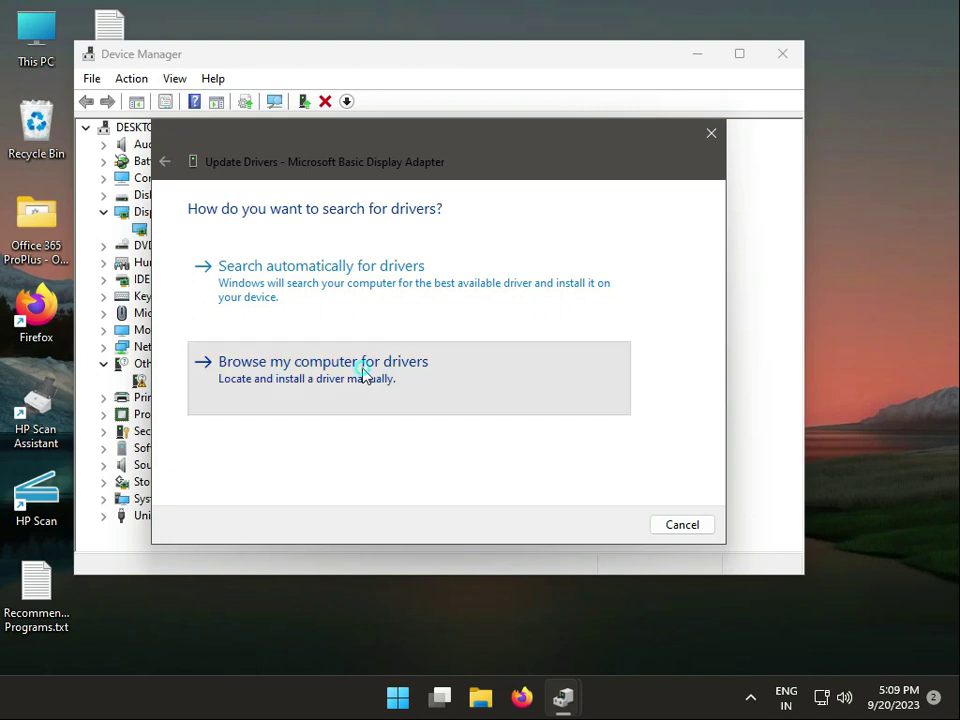
{"action": "left_click", "coordinate": [323, 361]}
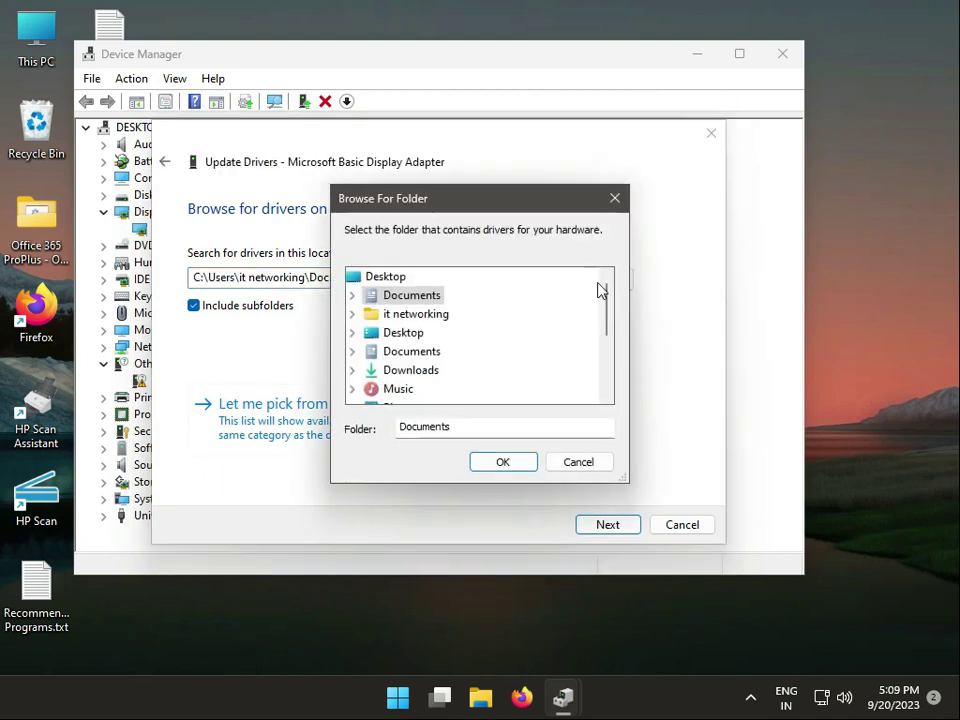
{"action": "scroll", "scroll_direction": "down", "scroll_amount": 3}
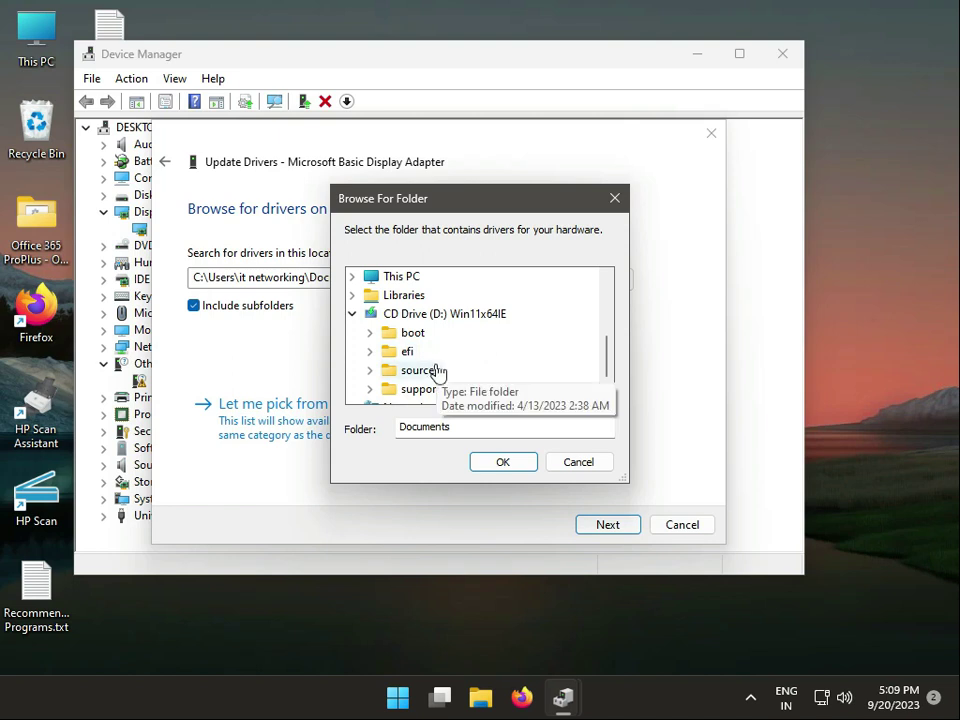
{"action": "left_click", "coordinate": [578, 461]}
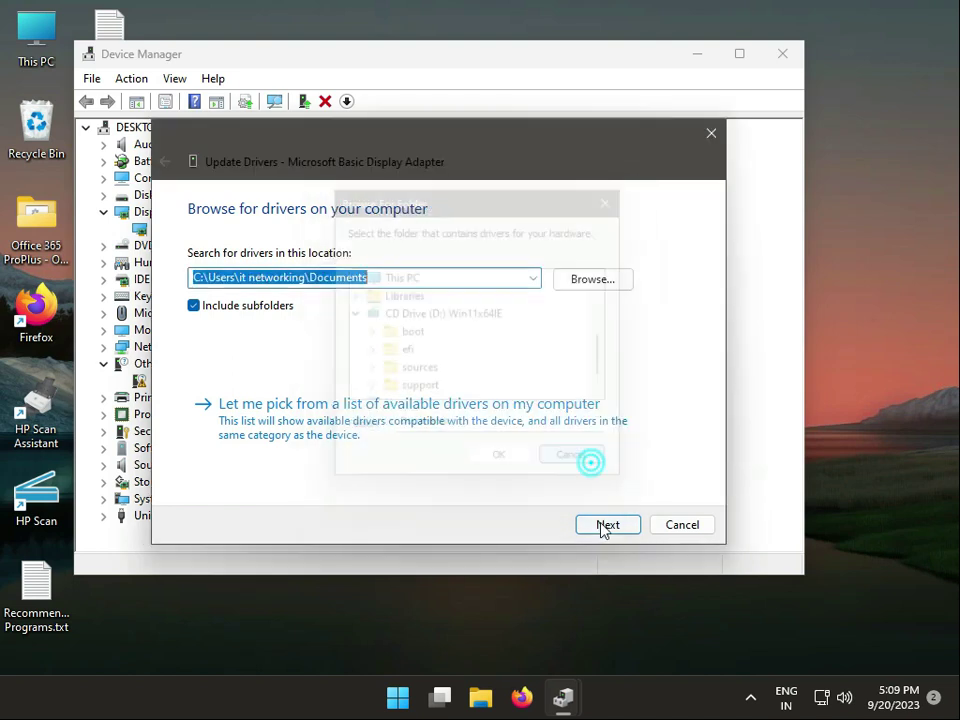
{"action": "left_click", "coordinate": [607, 524]}
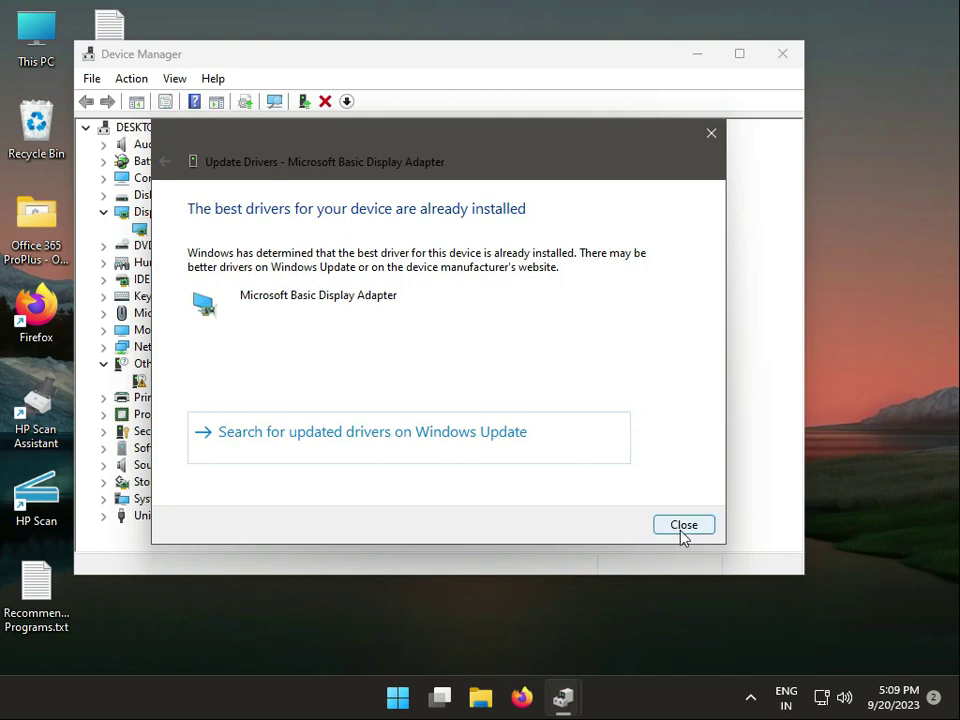
{"action": "left_click", "coordinate": [684, 524]}
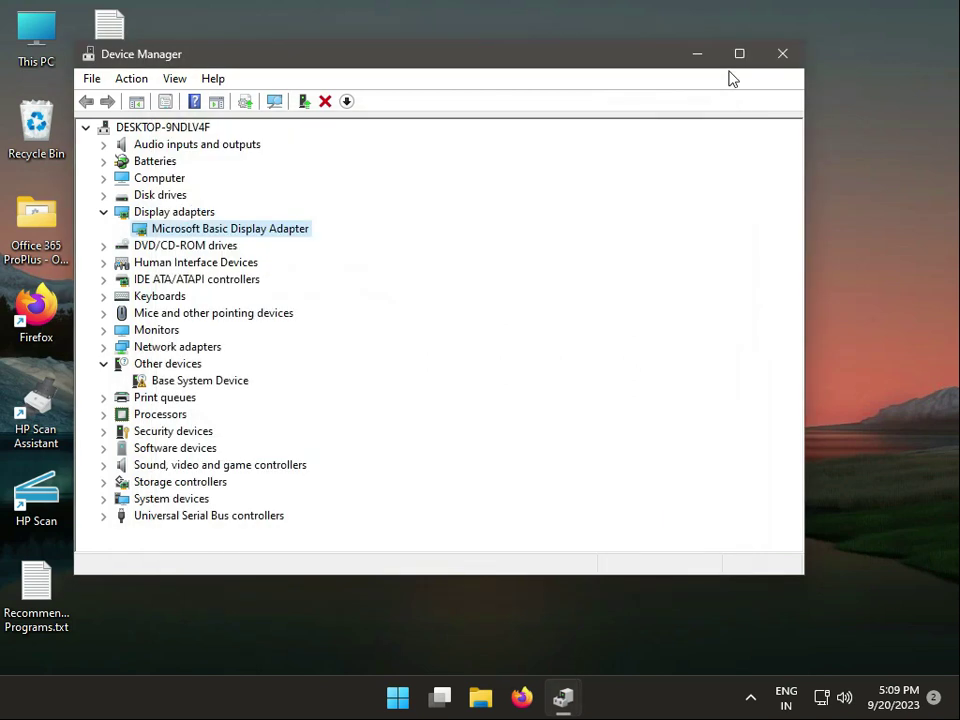
- Reopen Update driver for the Microsoft Basic Display Adapter from its context menu
{"action": "right_click", "coordinate": [230, 228]}
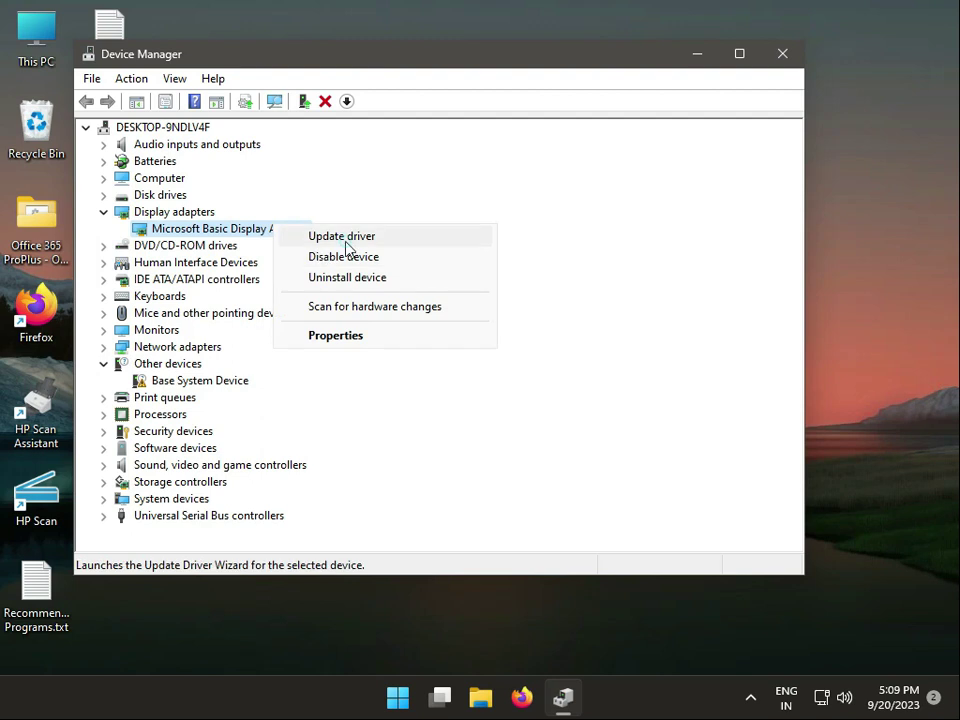
{"action": "left_click", "coordinate": [341, 235]}
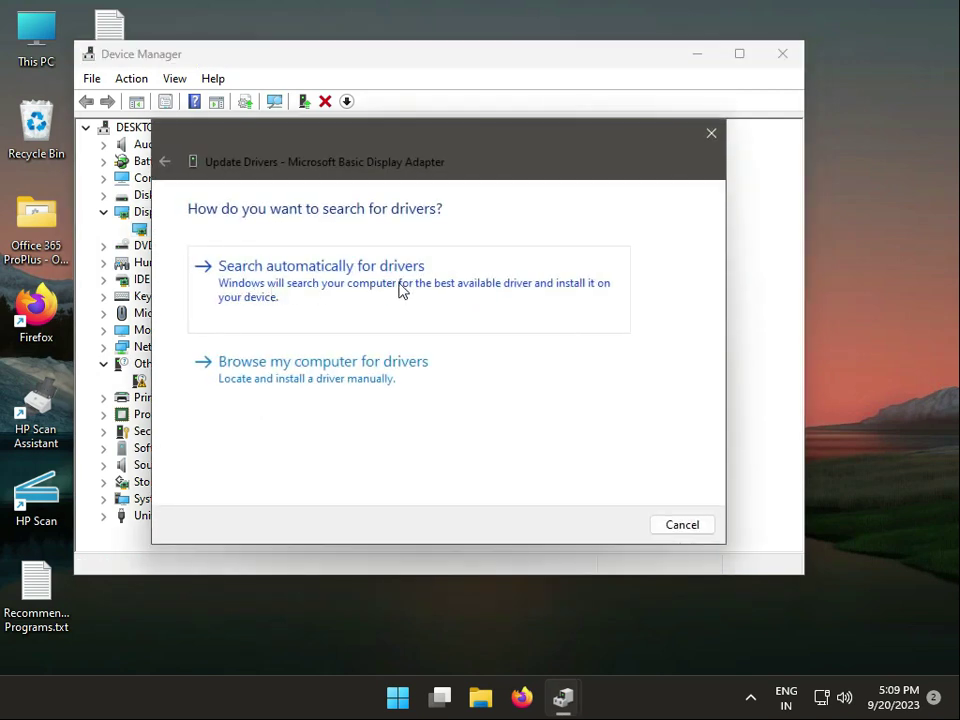
{"action": "mouse_move", "coordinate": [474, 302]}
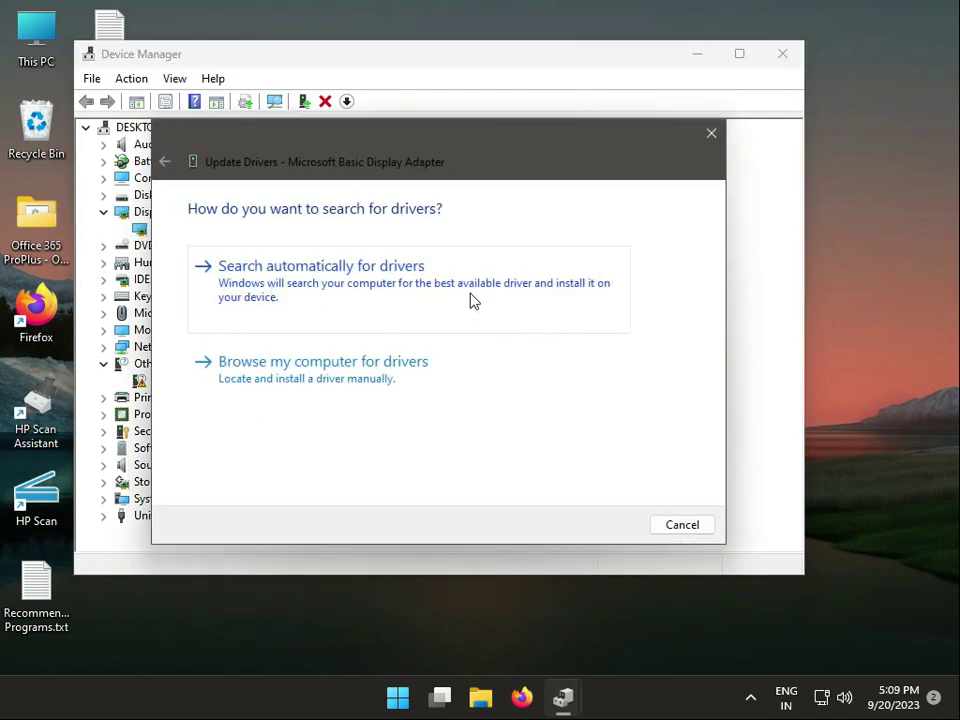